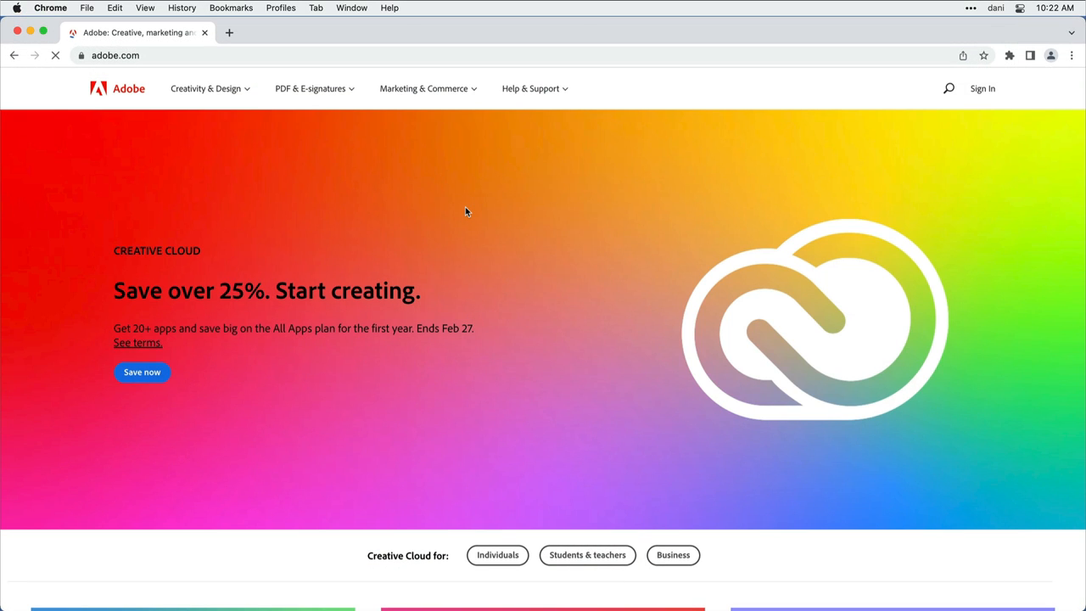
Enter photoshop.adobe.com in the address bar to reach Photoshop on the web.
type("p")
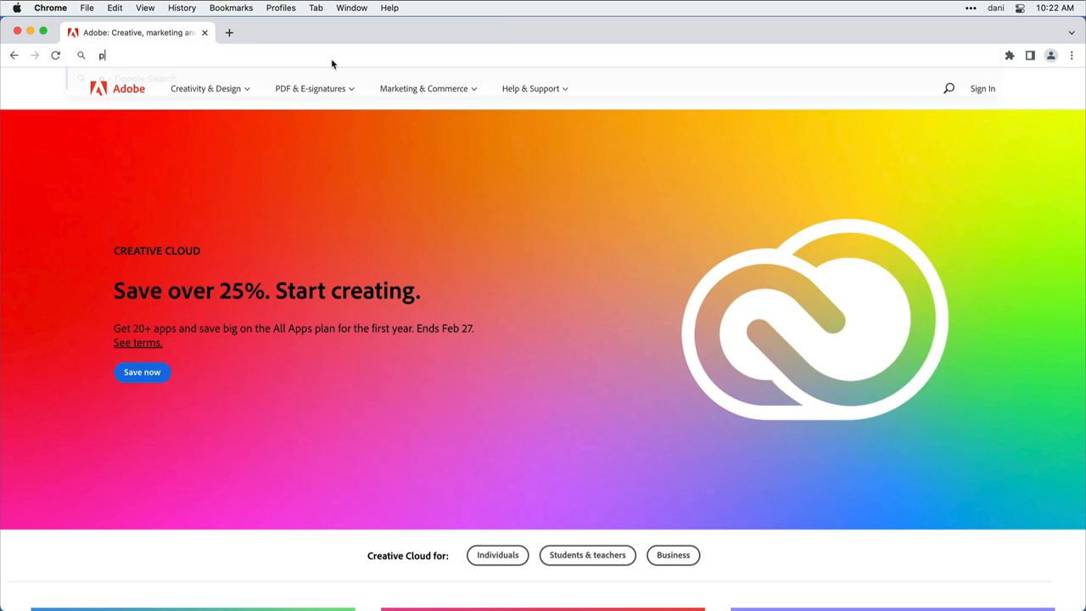
type("hotoshop.adob")
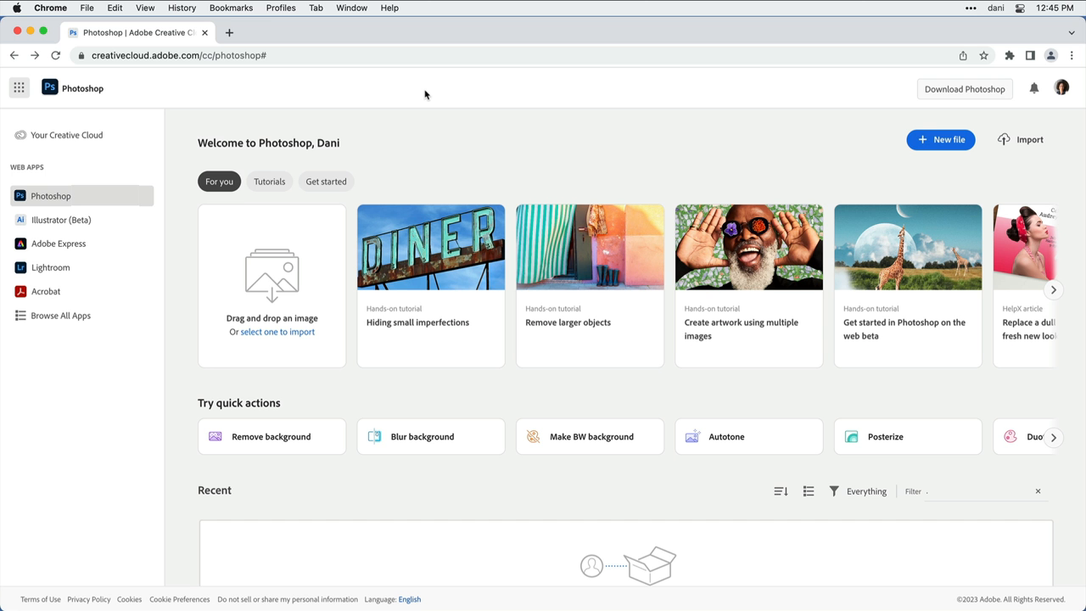
mouse_move(331, 278)
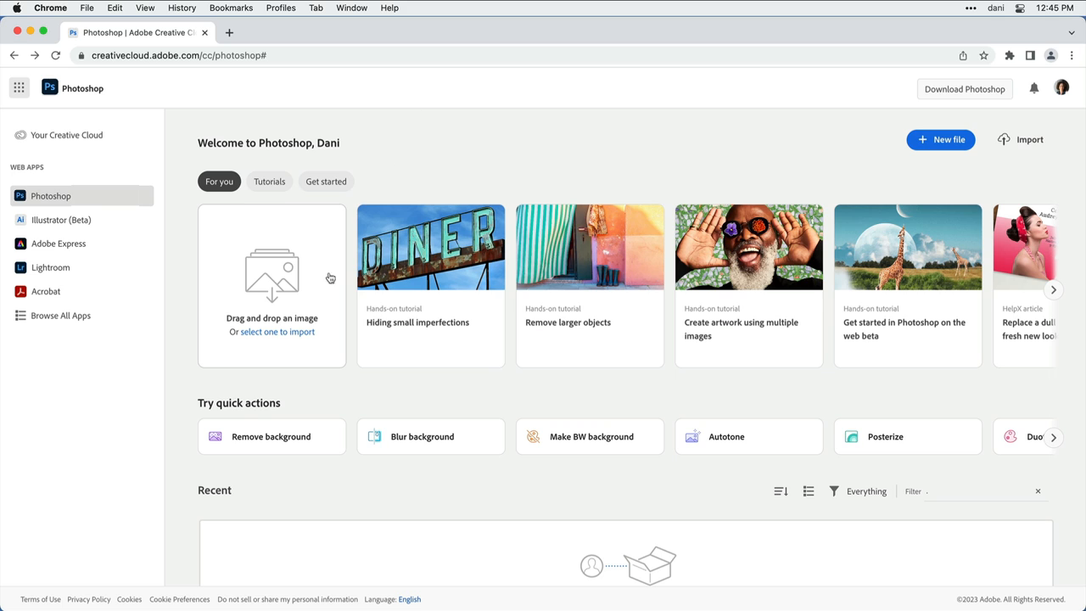
mouse_move(326, 341)
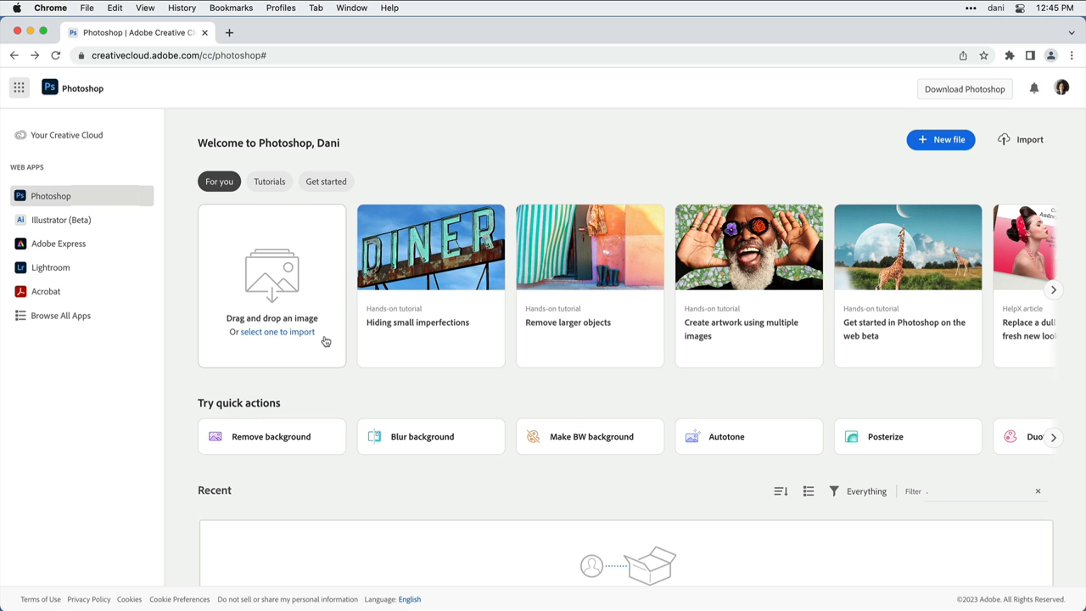
mouse_move(306, 346)
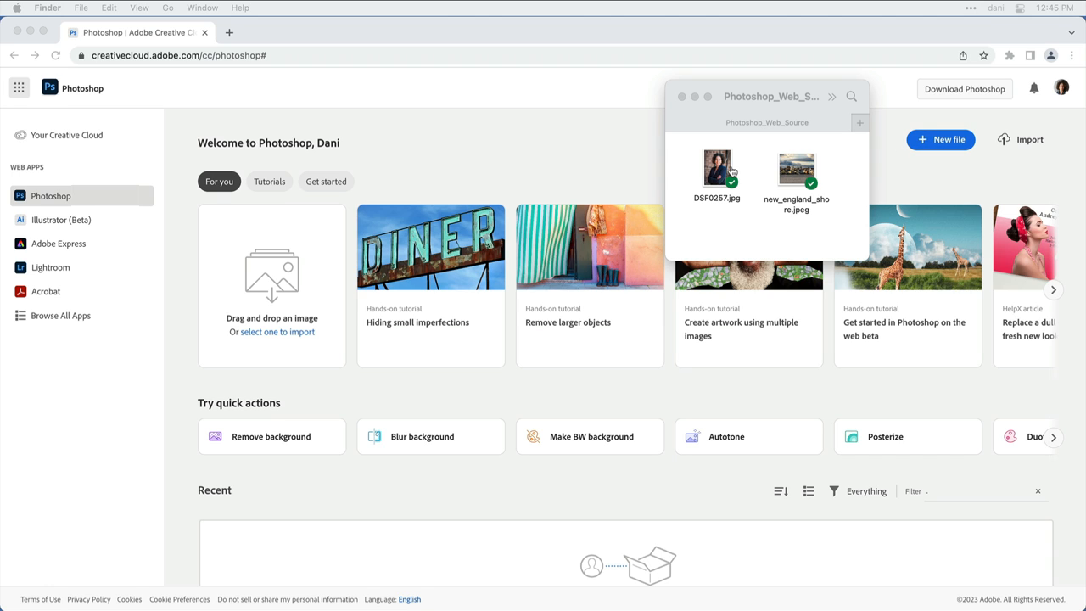
Drag DSF0527.jpg from Finder into the import area to open the headshot.
left_click_drag(716, 168, 556, 297)
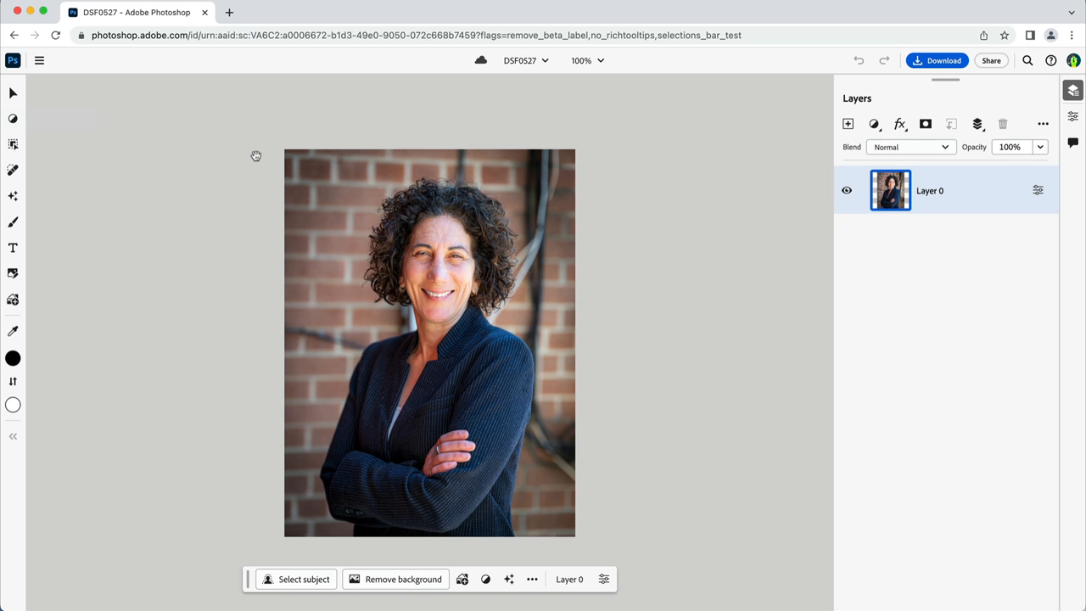
mouse_move(54, 98)
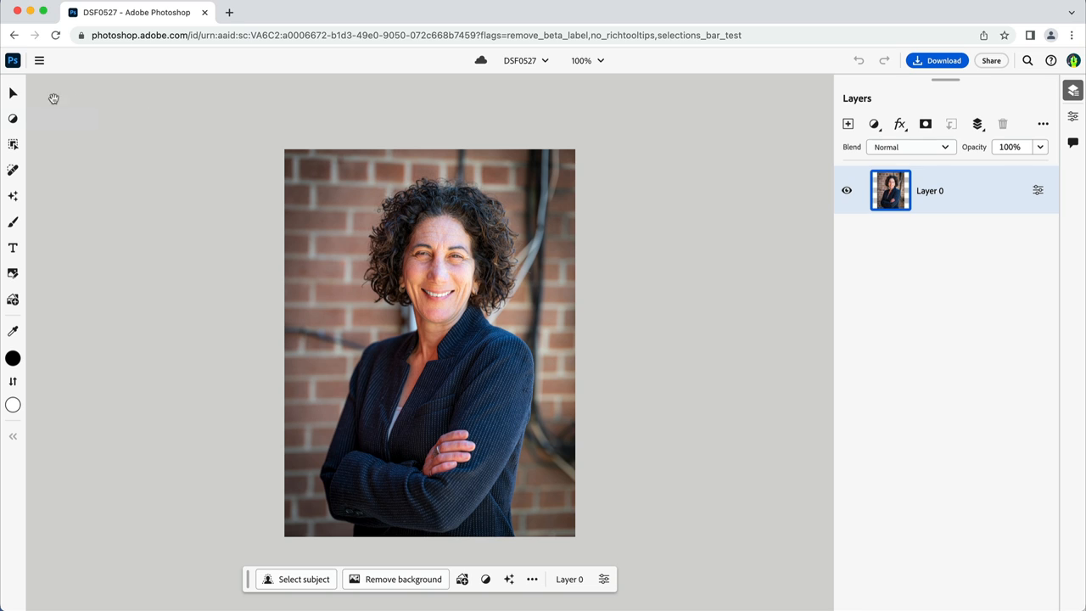
Explore the toolbar's Adjust and Size & position panels, leaving Size & position expanded.
left_click(13, 434)
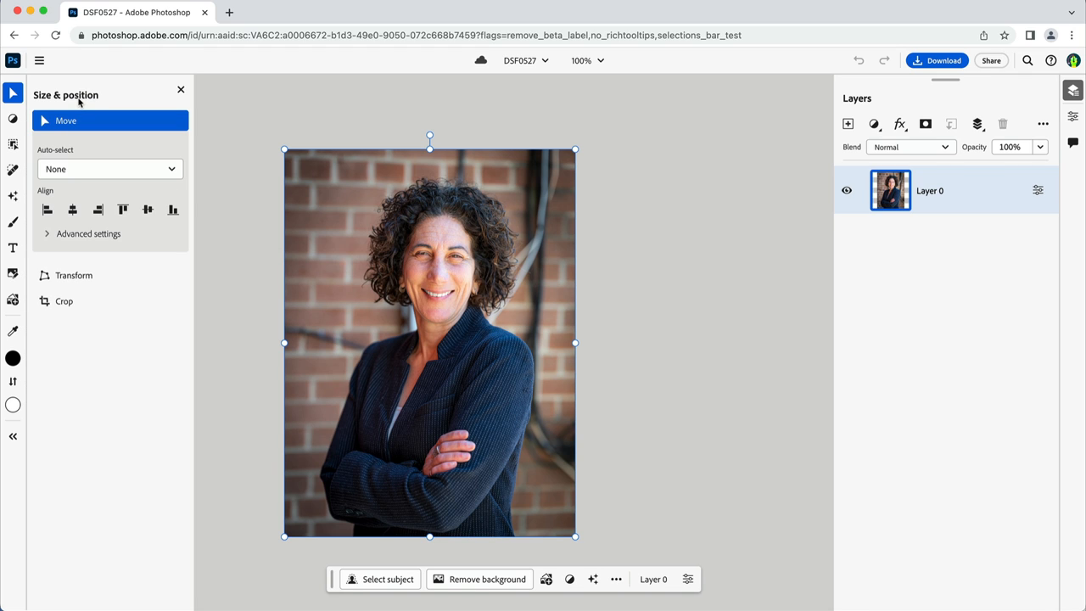
left_click(14, 92)
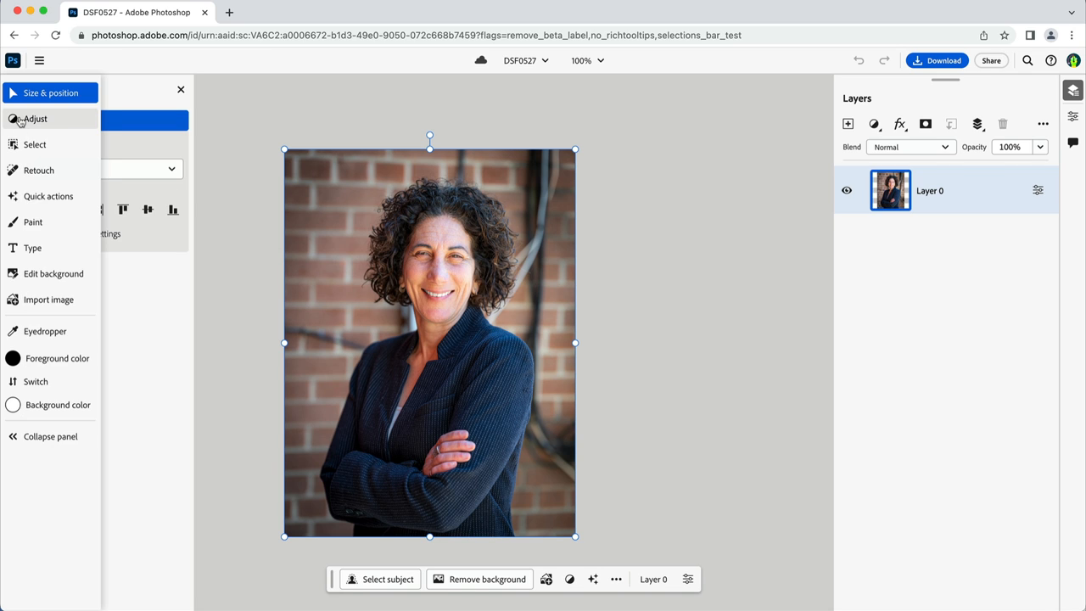
left_click(33, 119)
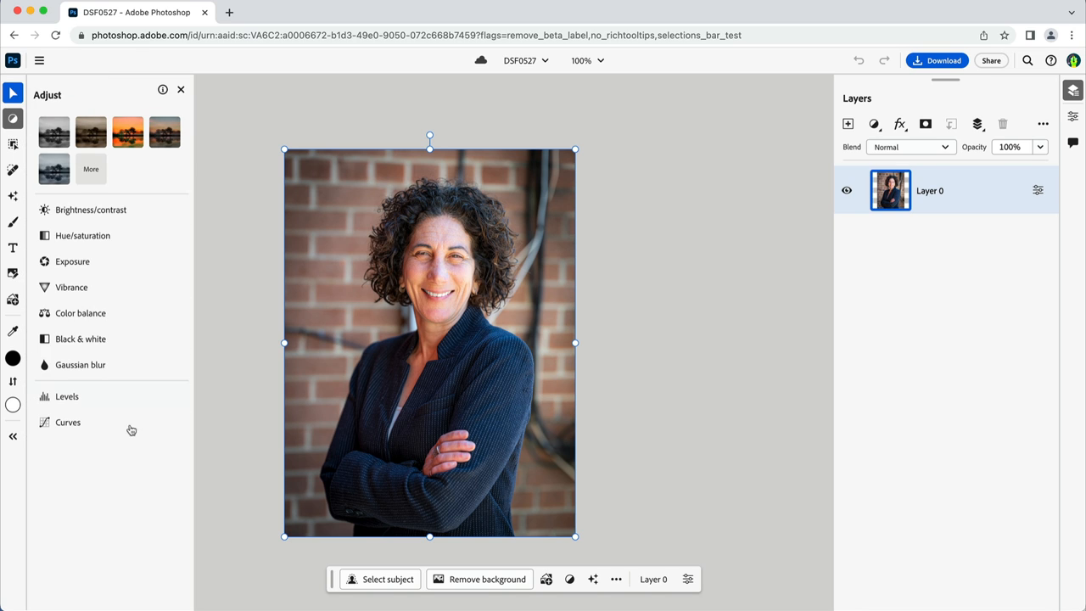
left_click(14, 436)
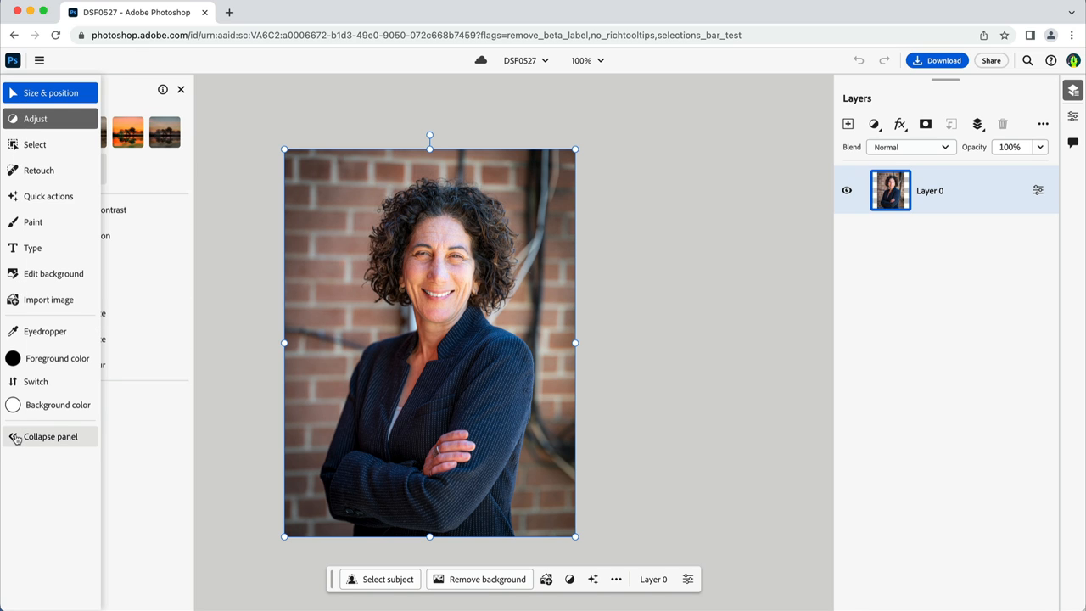
left_click(51, 436)
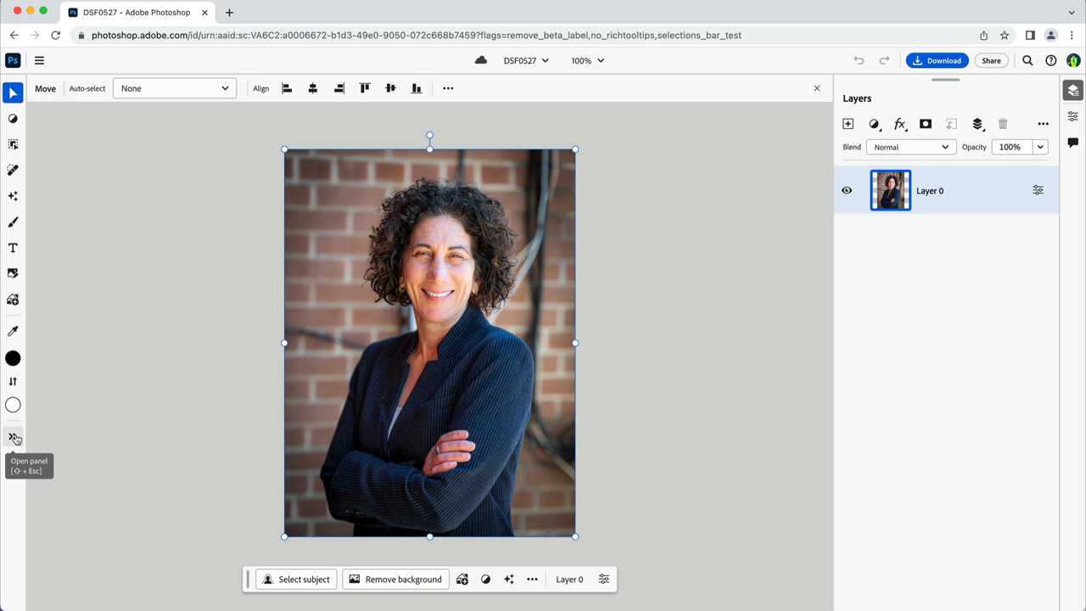
left_click(13, 436)
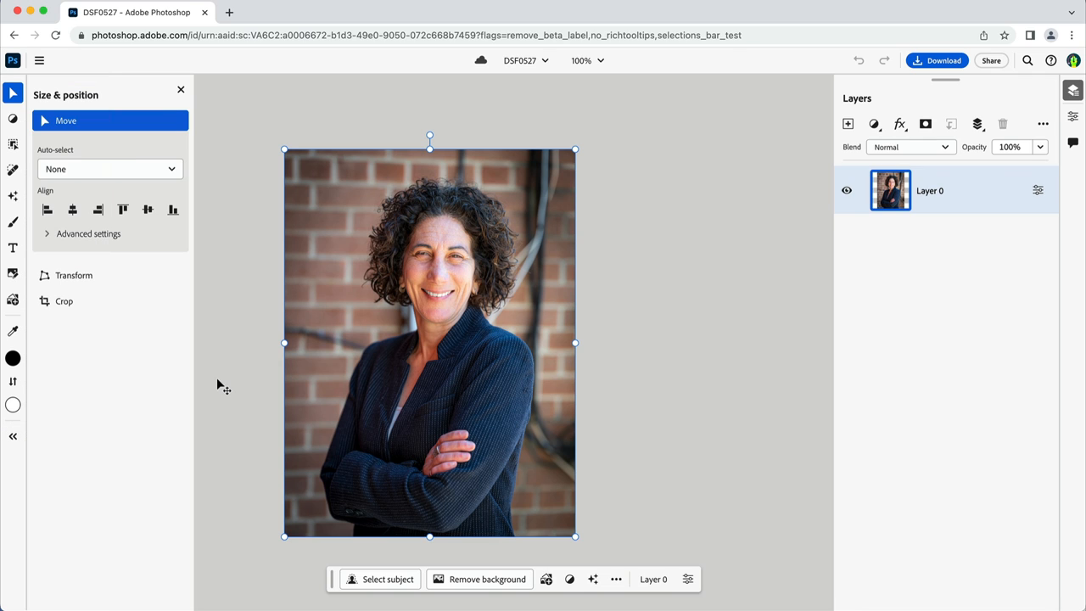
mouse_move(540, 86)
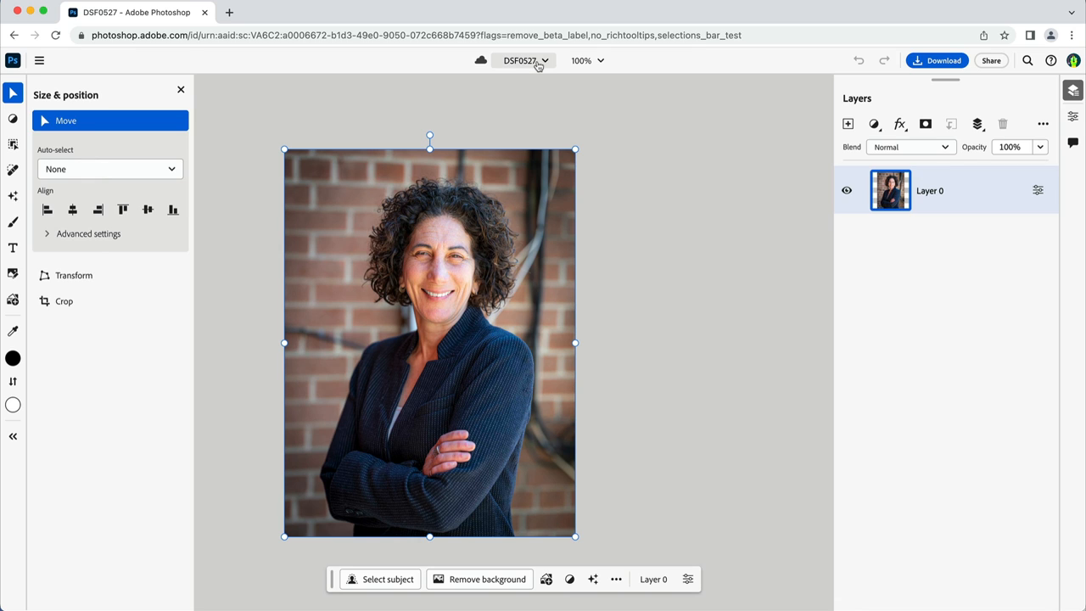
Rename the document from DSF0527 to Seacoast_Living and adjust the zoom.
left_click(524, 61)
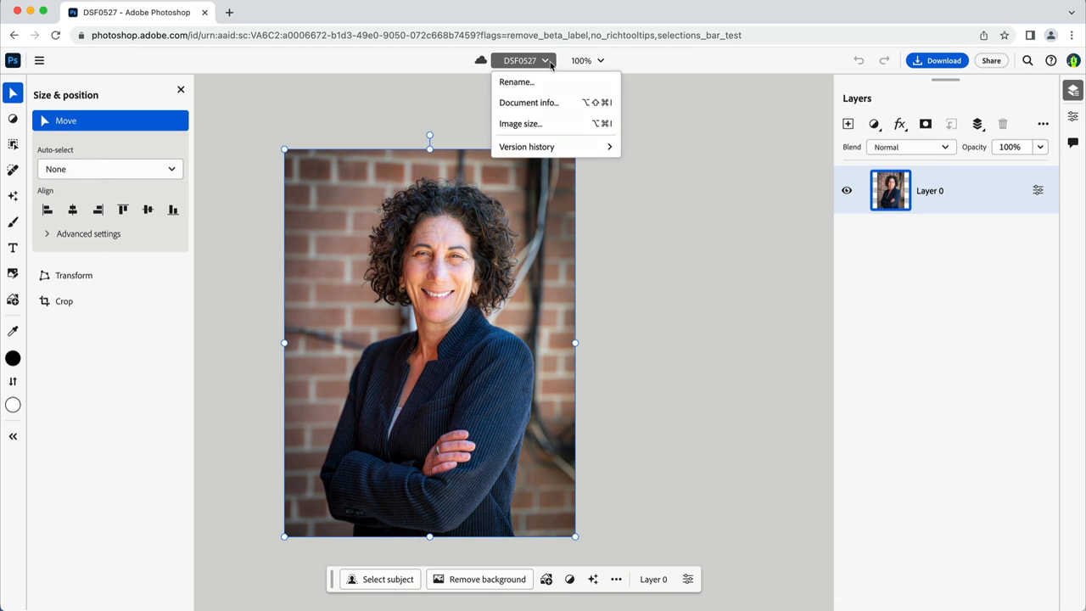
left_click(515, 81)
type("Seacoast_Living")
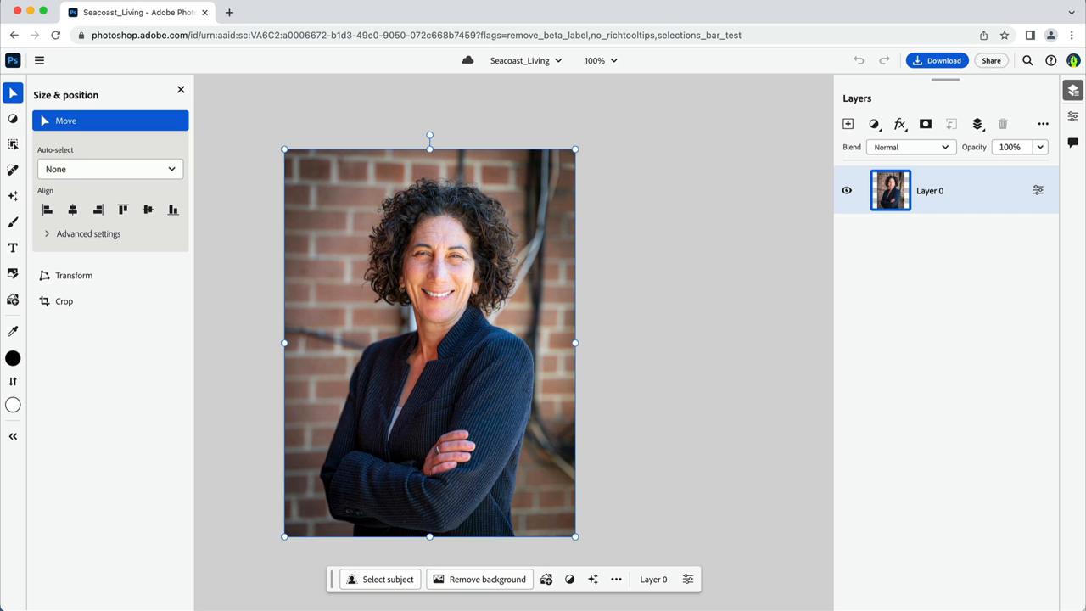
left_click(597, 62)
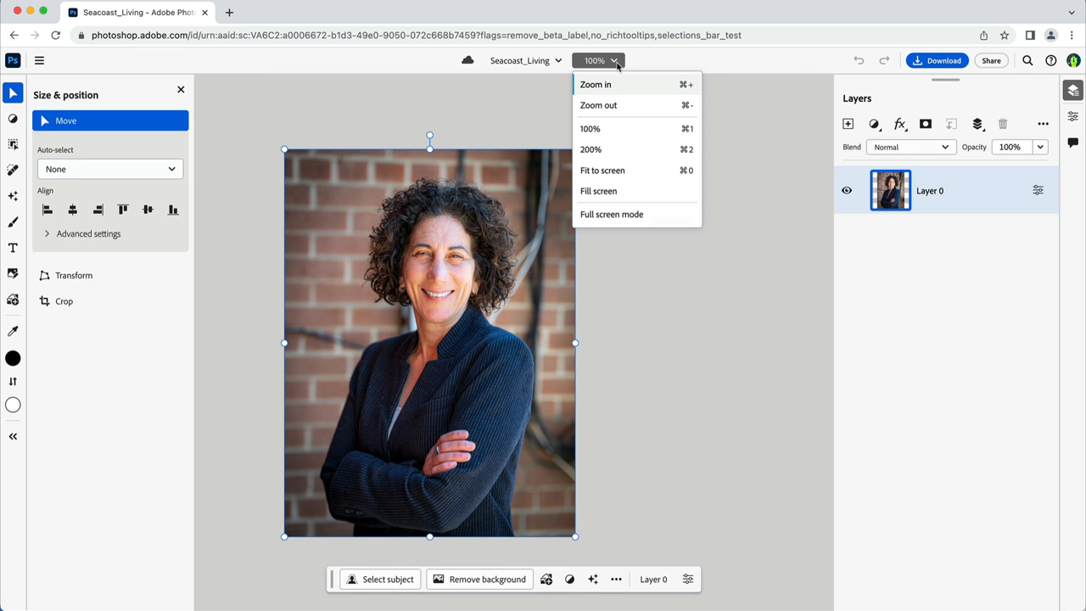
mouse_move(655, 106)
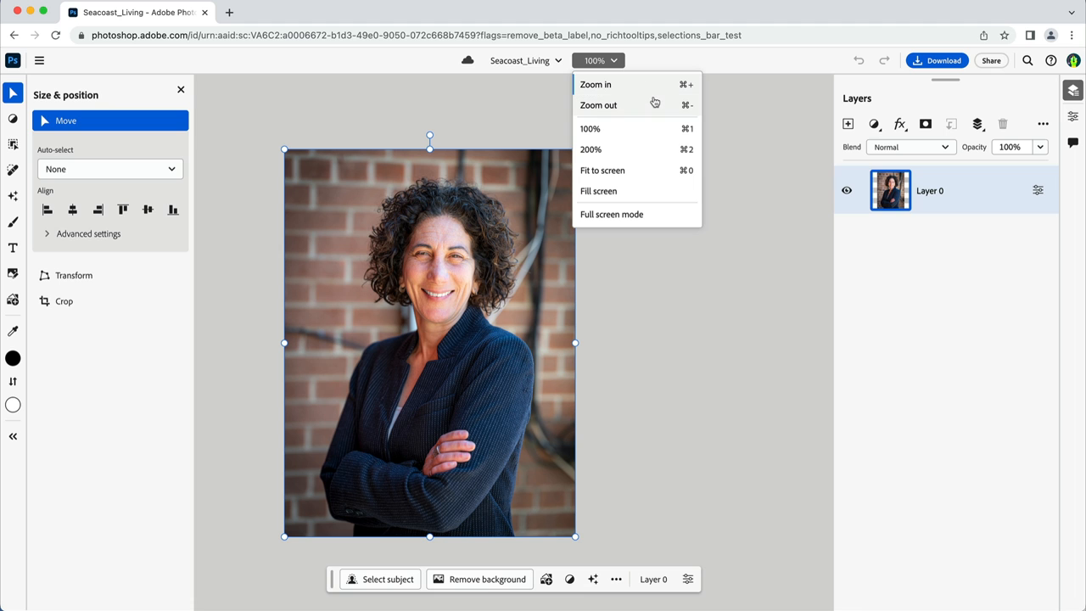
mouse_move(655, 129)
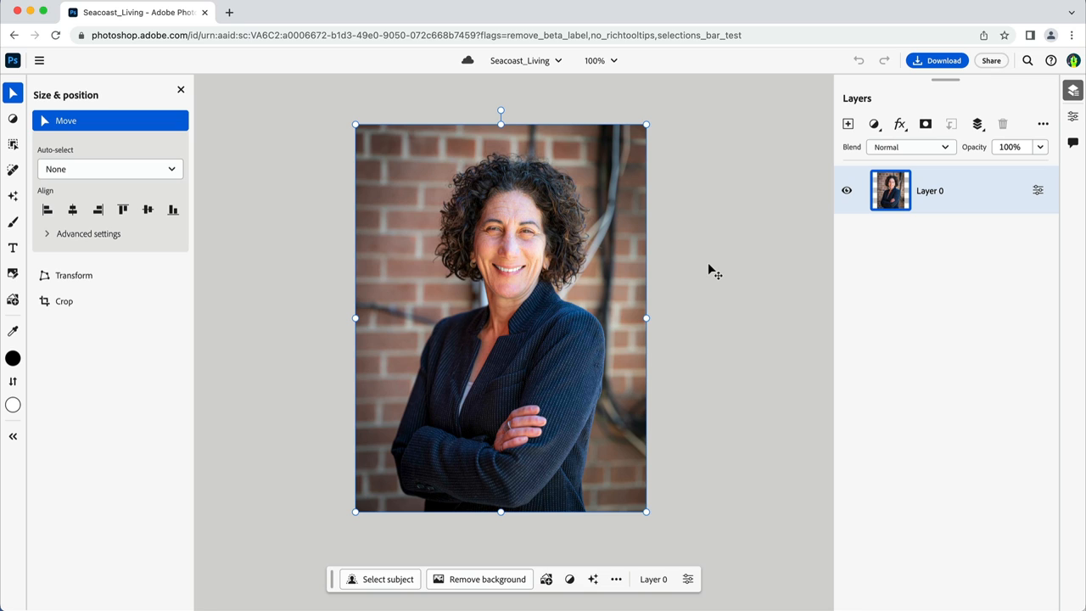
mouse_move(896, 99)
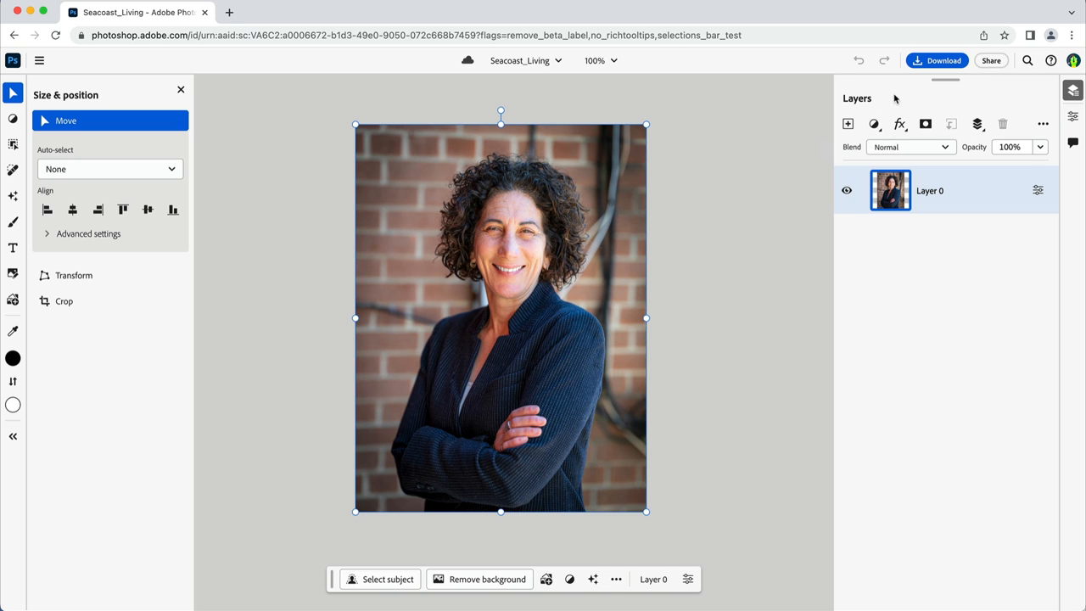
mouse_move(1035, 105)
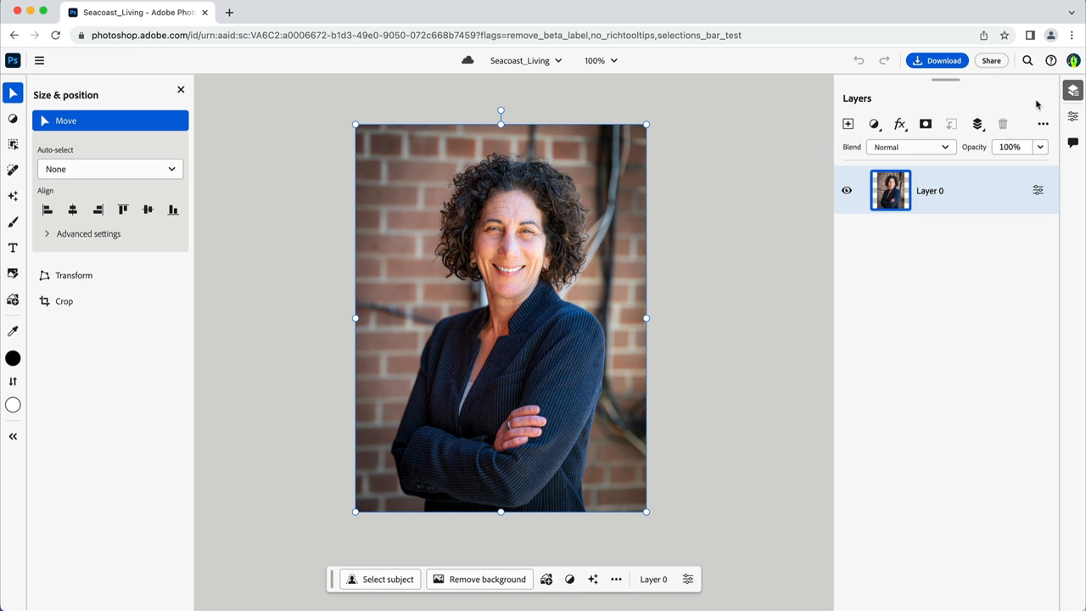
mouse_move(1056, 106)
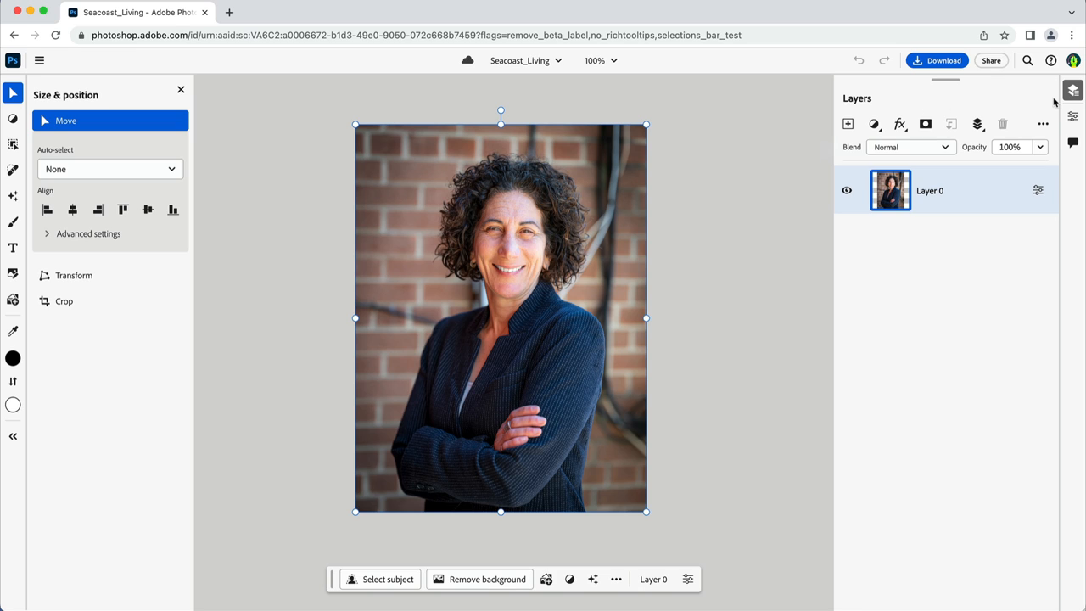
mouse_move(1072, 92)
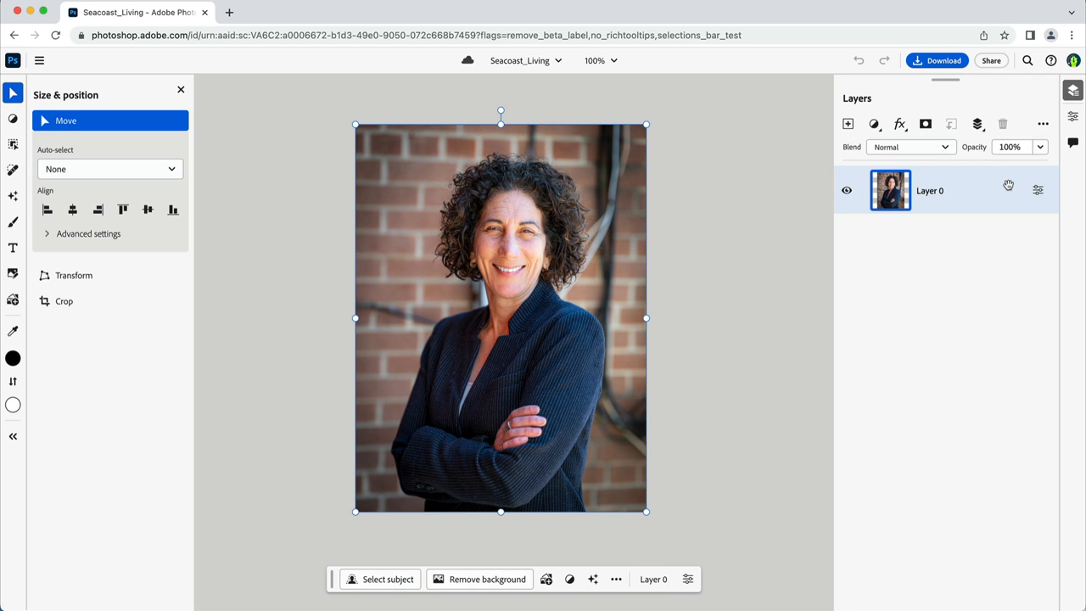
mouse_move(940, 195)
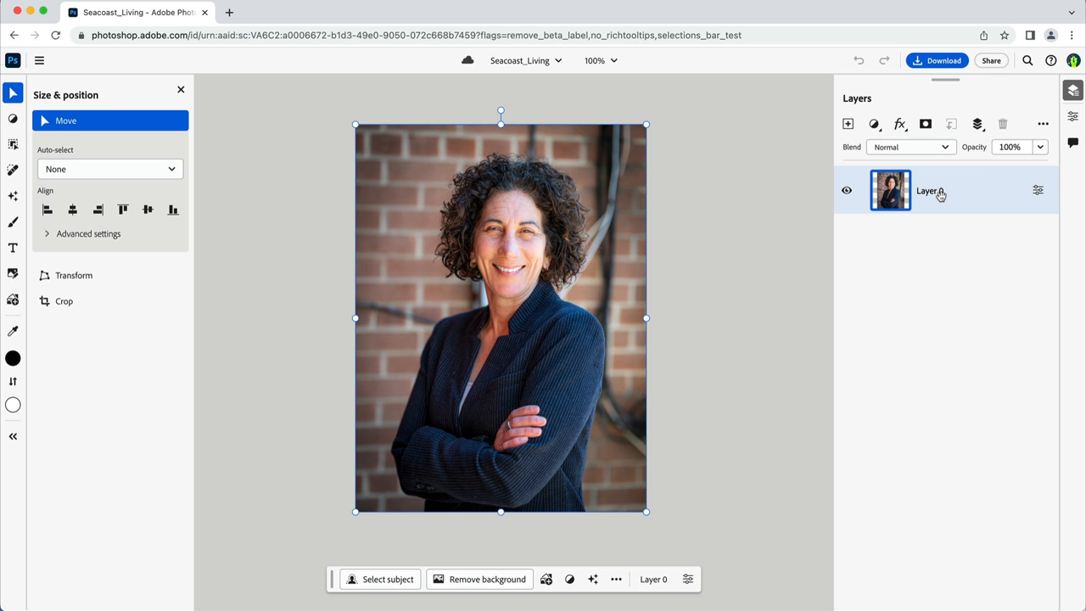
Rename Layer 0 to Headshot and view the empty Comments panel.
double_click(929, 190)
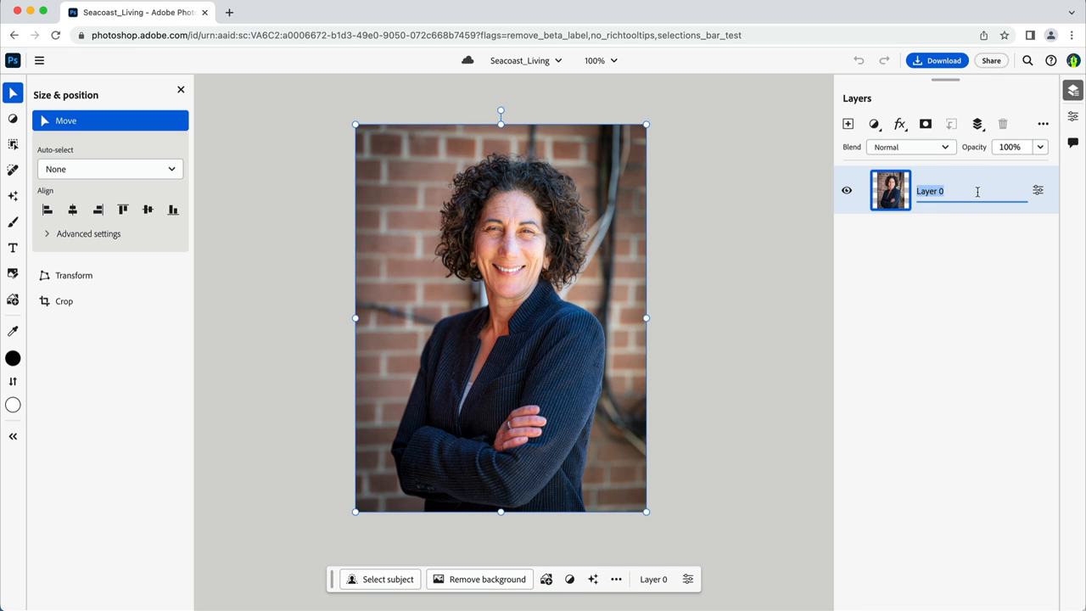
type("Headshot")
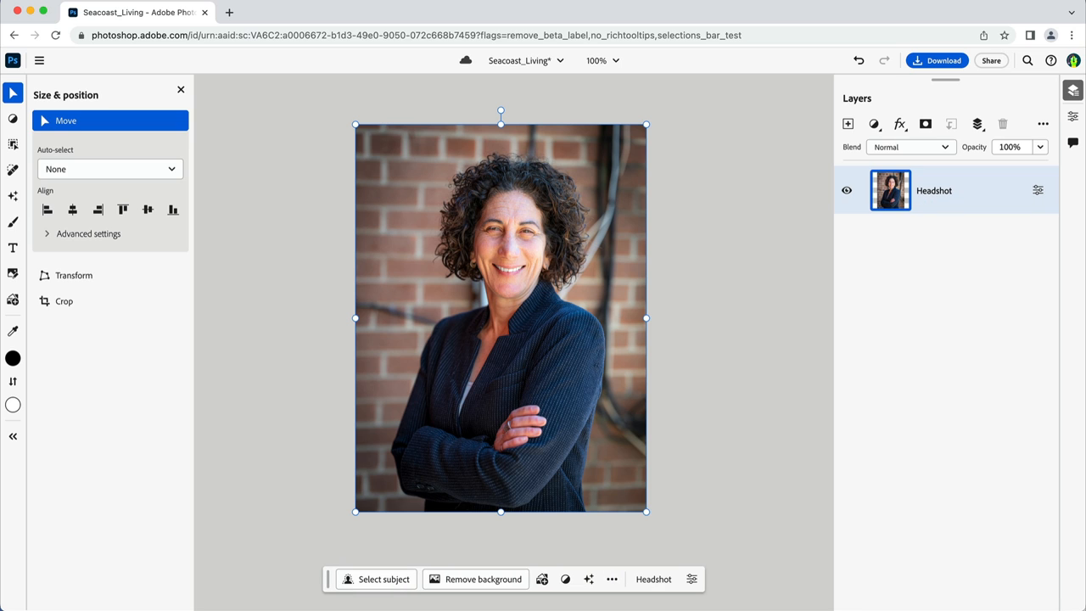
left_click(1073, 115)
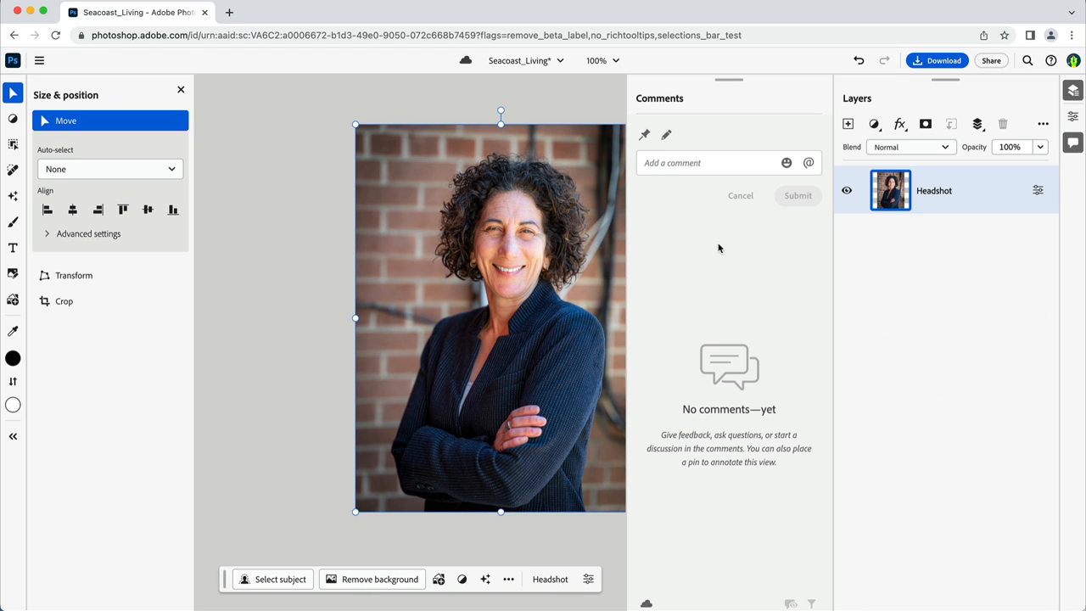
mouse_move(962, 228)
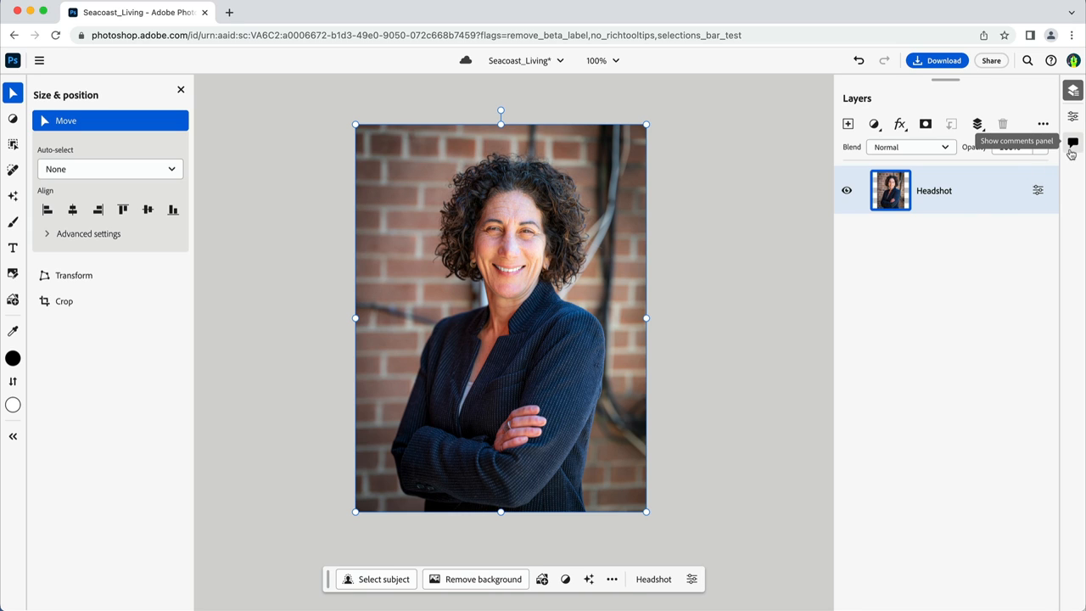
mouse_move(1015, 288)
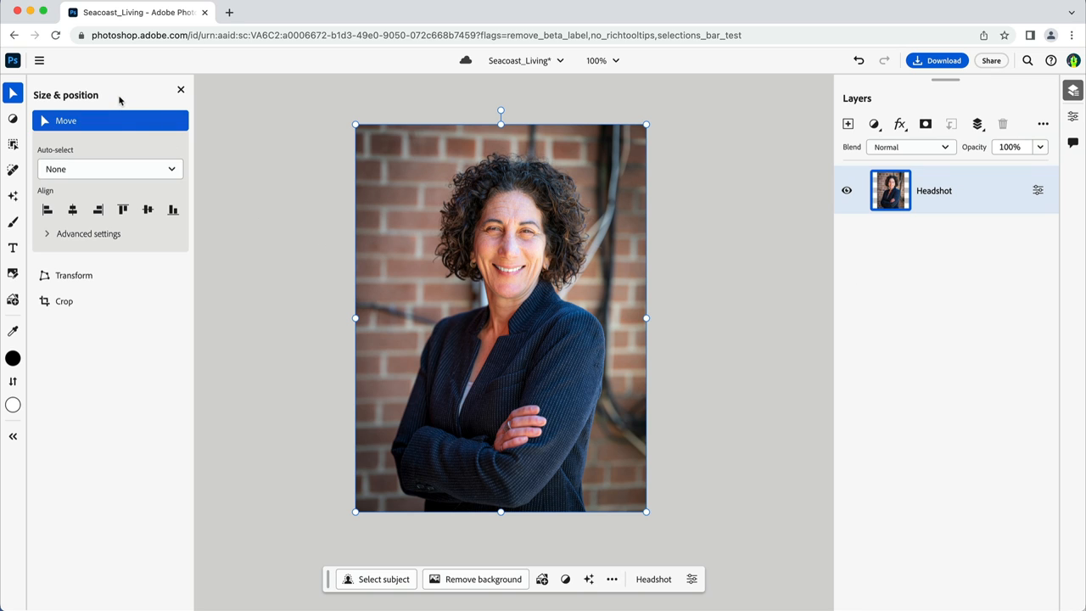
Crop the headshot from the bottom to about 900 × 1079 pixels and apply it.
left_click(64, 300)
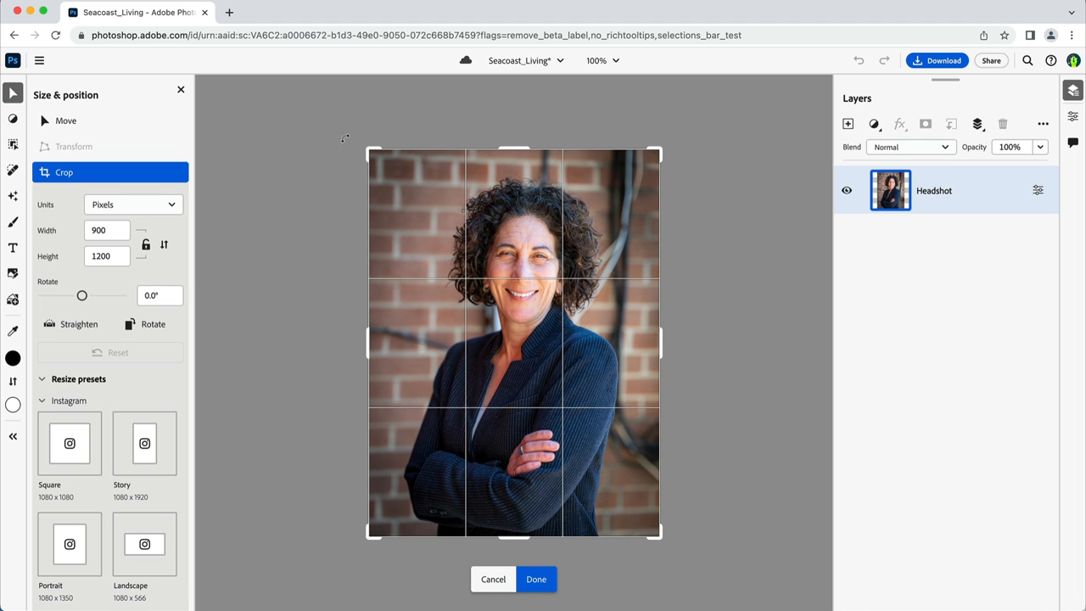
left_click_drag(366, 149, 381, 168)
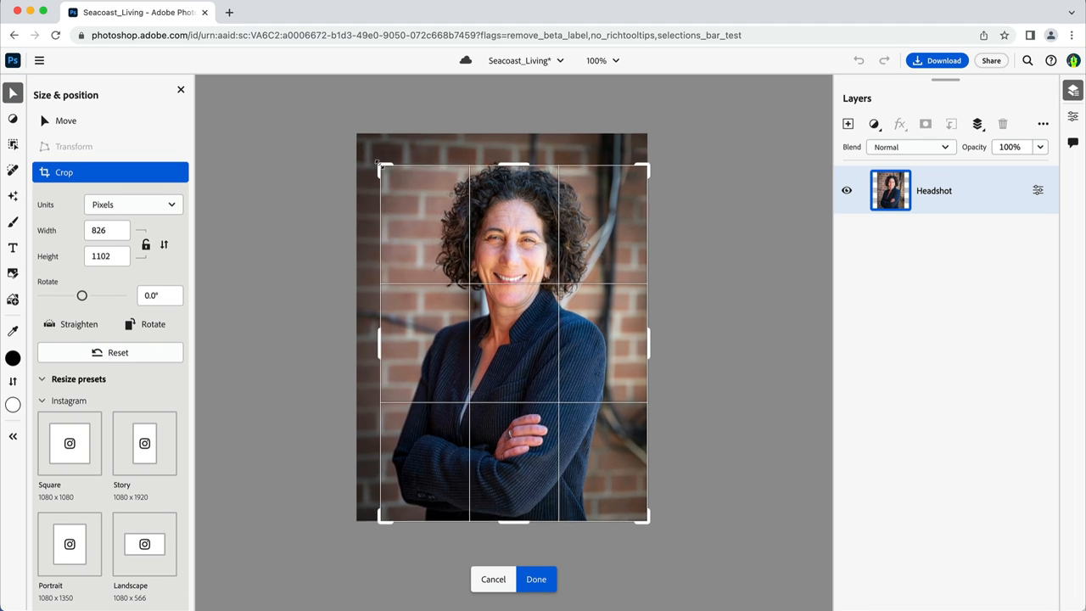
left_click_drag(383, 168, 367, 157)
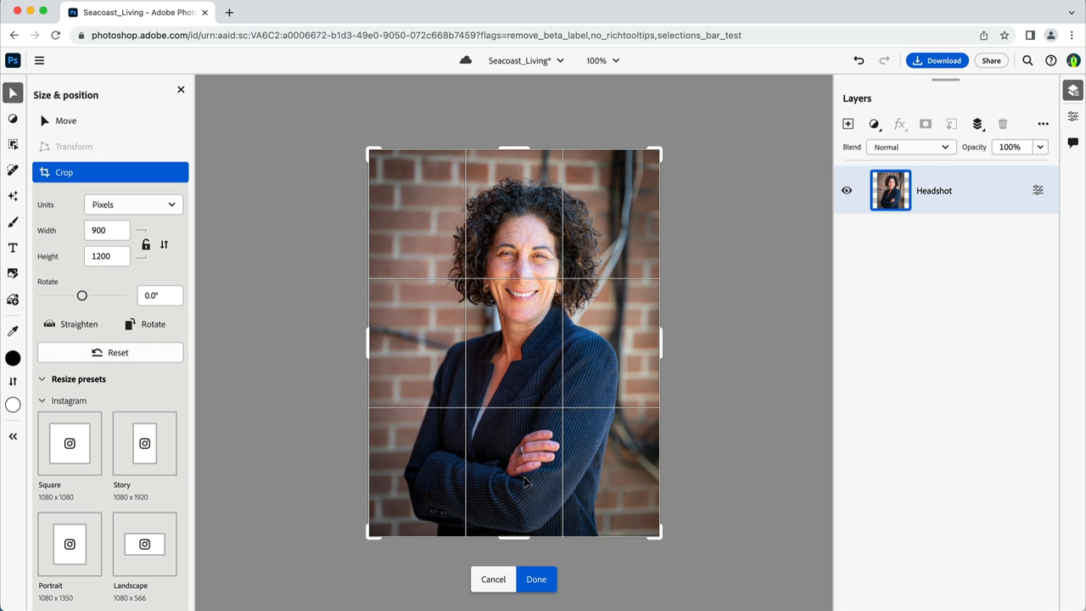
left_click_drag(513, 540, 513, 529)
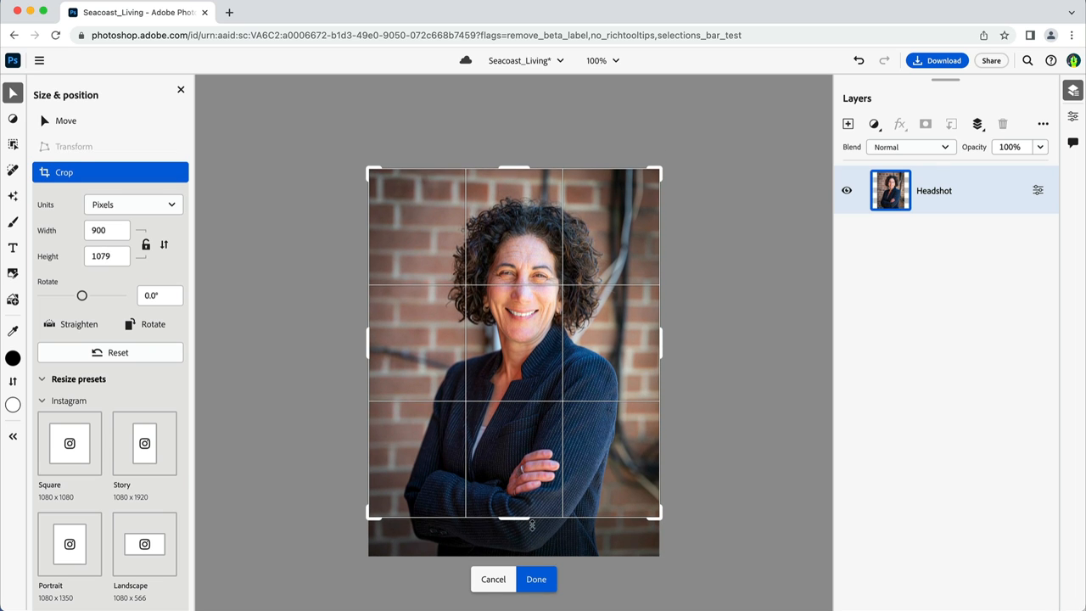
left_click(536, 579)
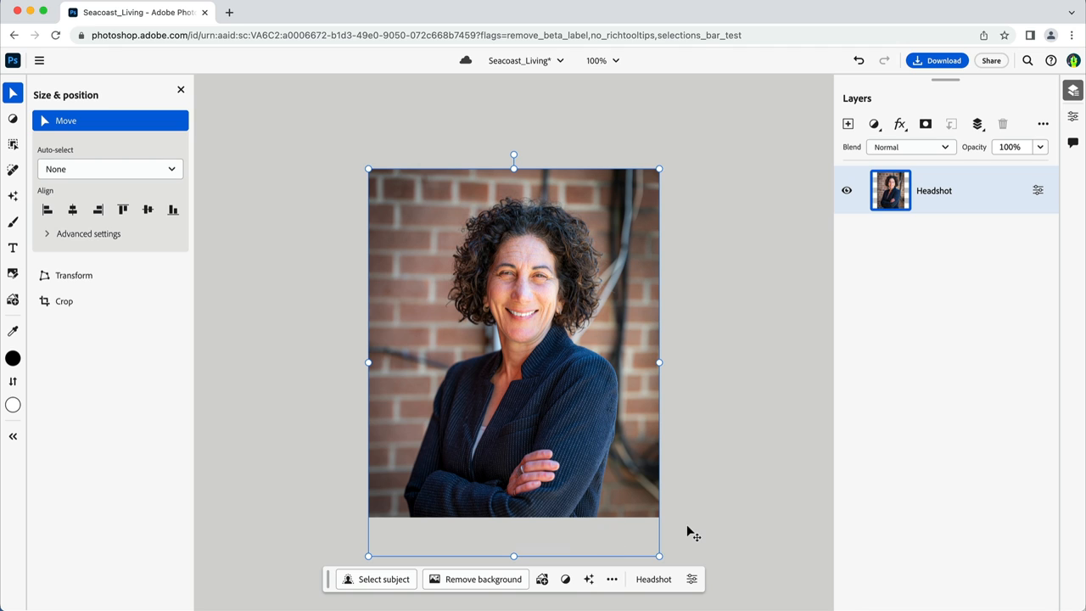
Move the headshot higher on the canvas and remove its brick background.
left_click_drag(512, 356, 513, 330)
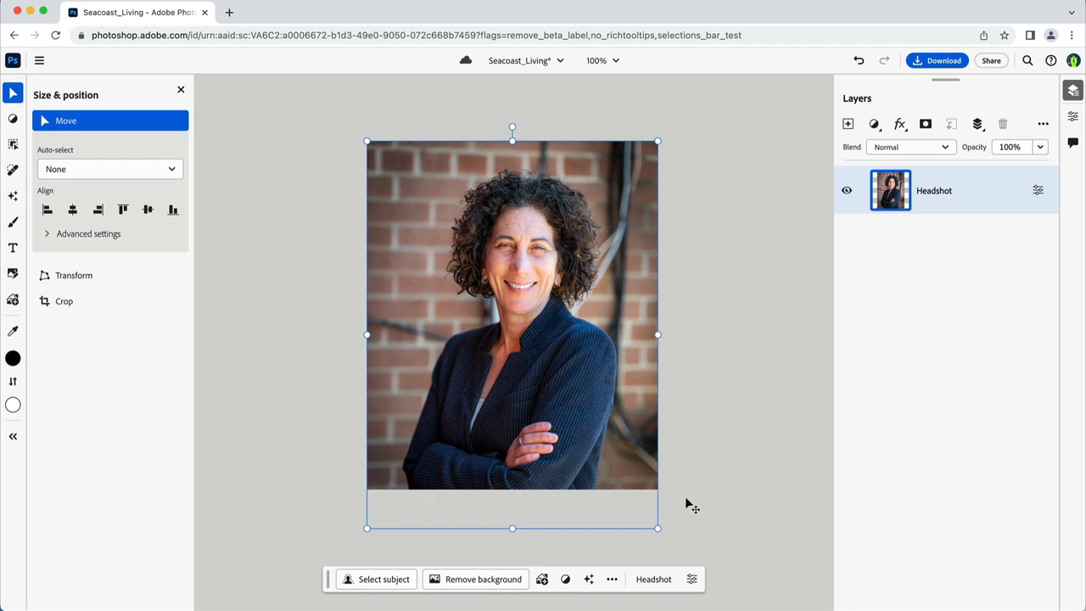
mouse_move(305, 587)
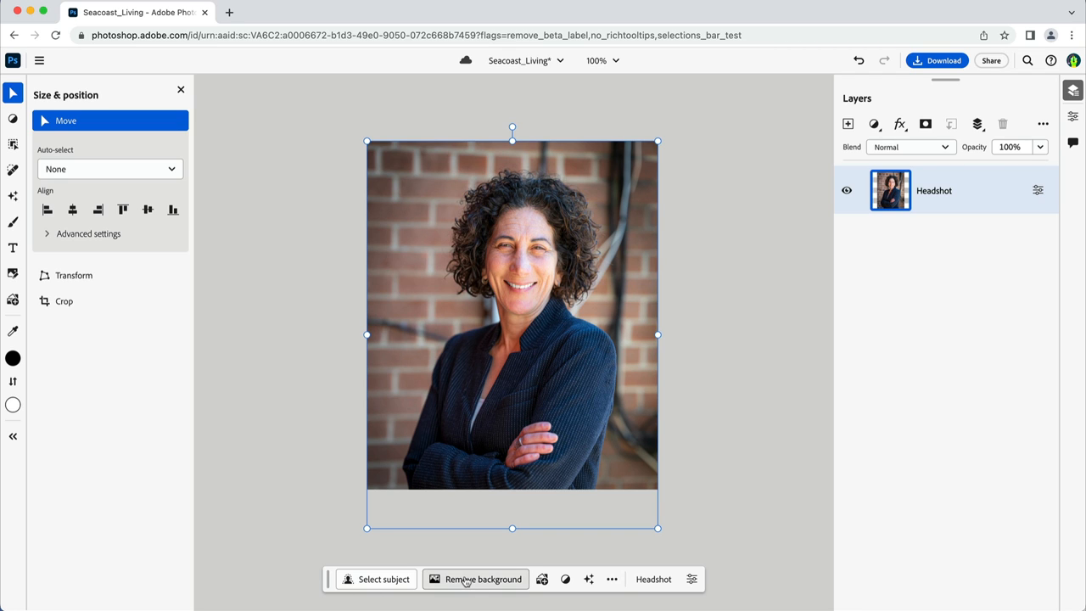
left_click(482, 579)
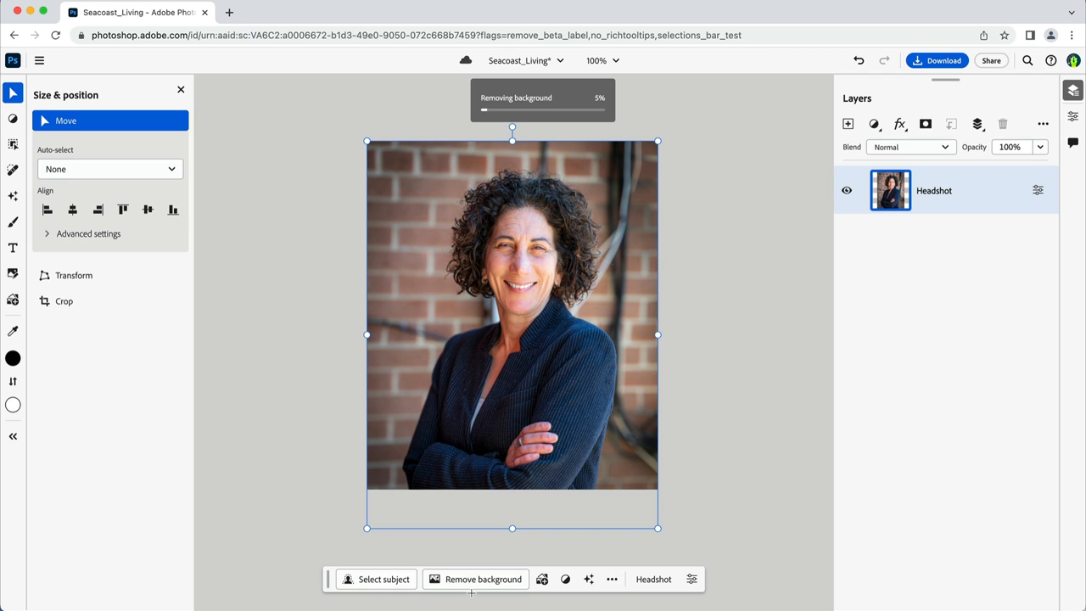
left_click(482, 578)
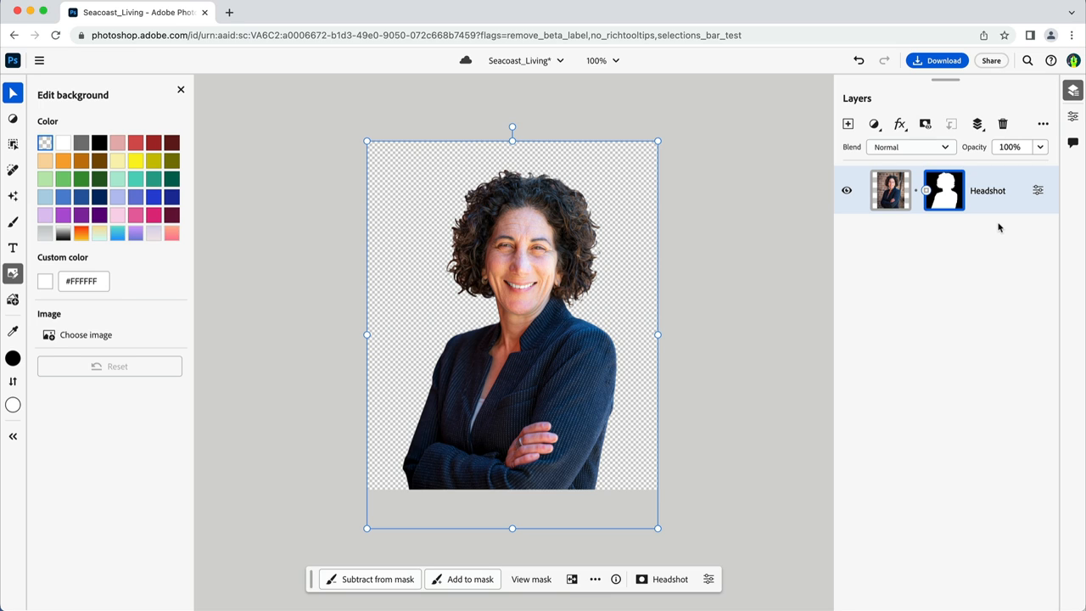
mouse_move(61, 71)
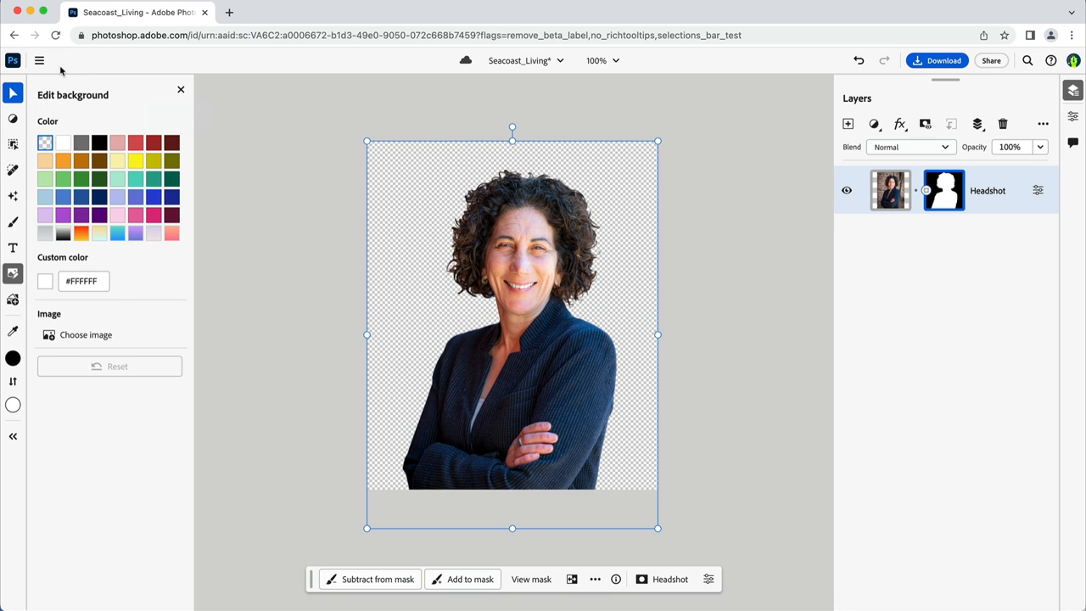
Import new_england_shore.jpeg from the computer onto the canvas.
left_click(39, 62)
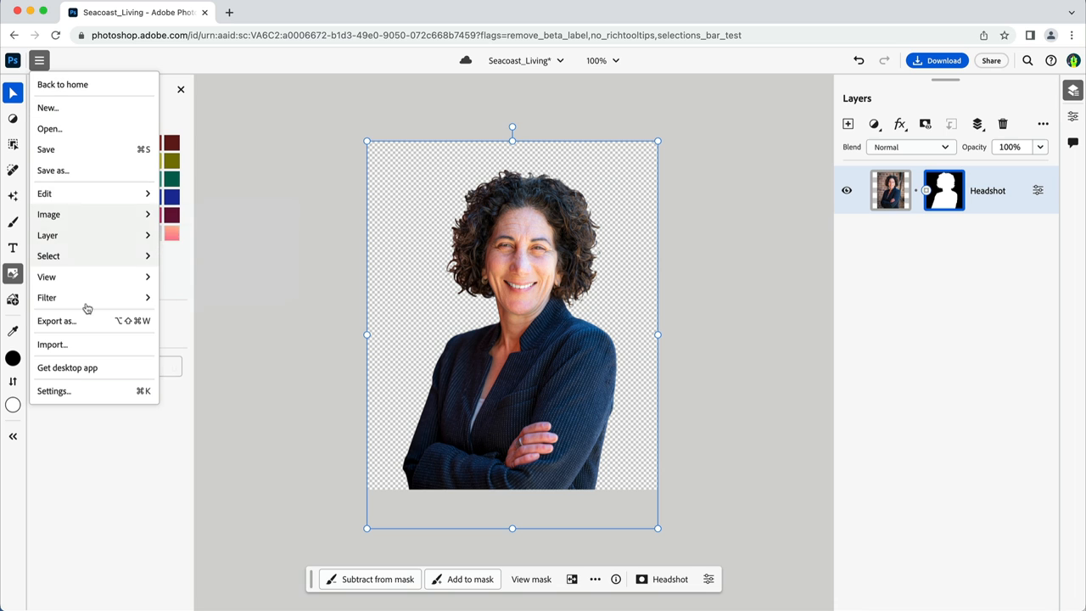
left_click(51, 343)
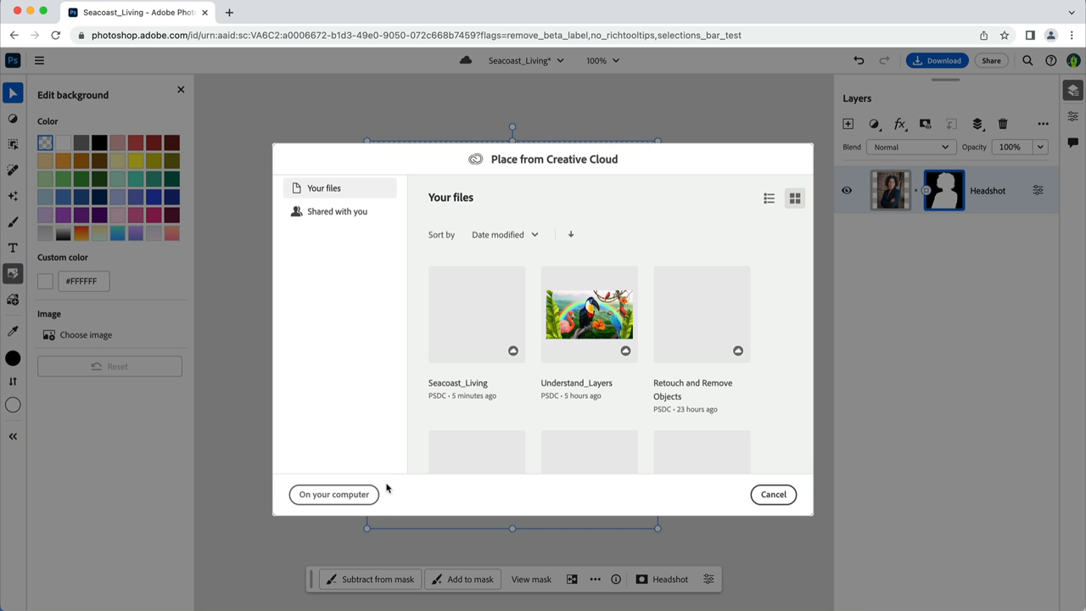
left_click(332, 494)
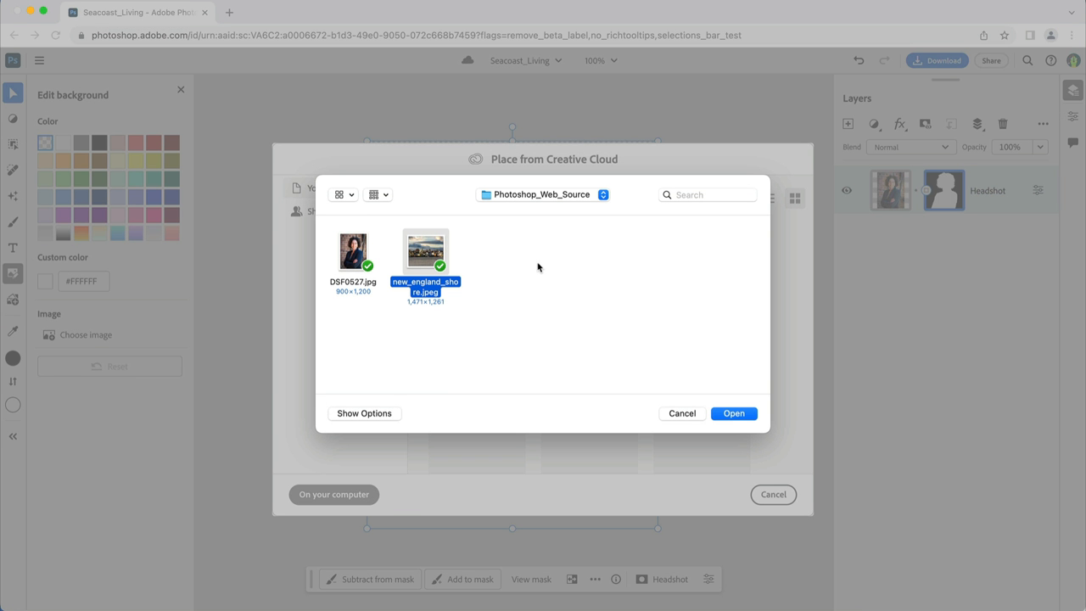
left_click(733, 414)
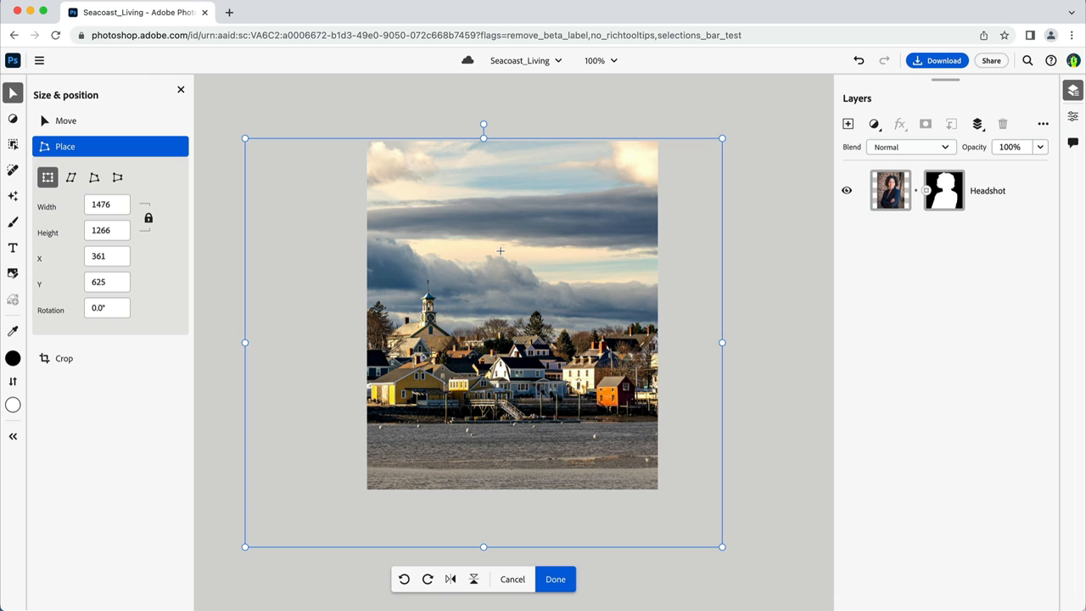
Commit the placed shore photo as a layer beneath Headshot.
left_click(555, 579)
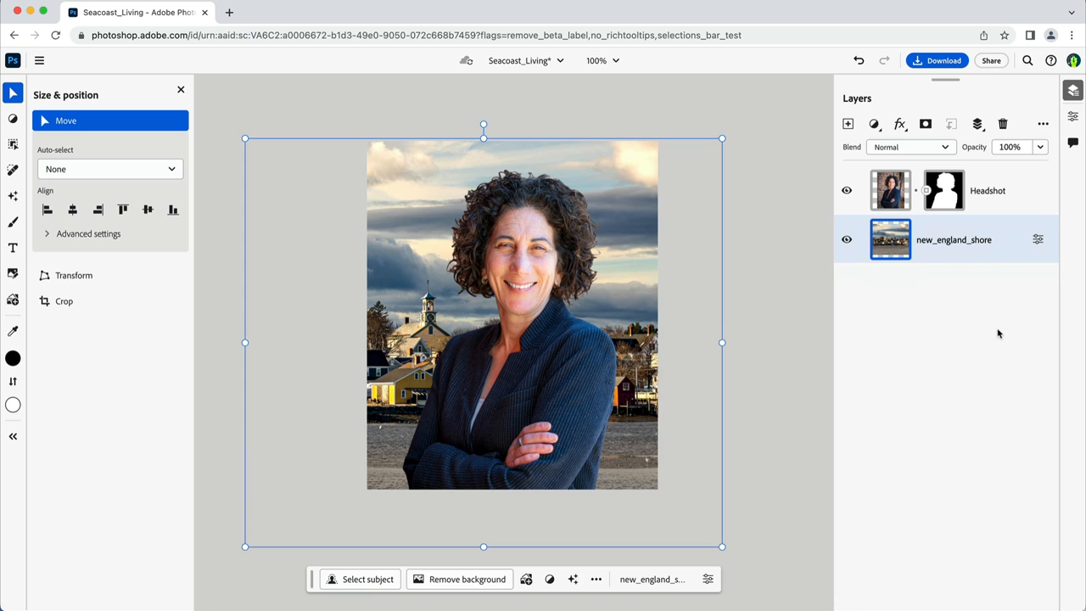
mouse_move(760, 326)
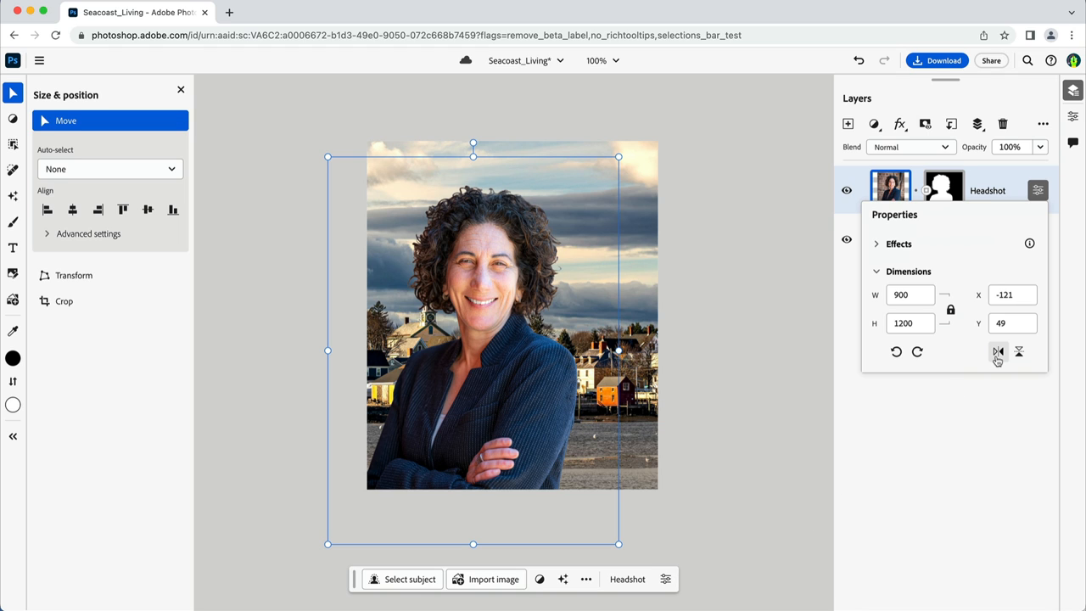
Flip the Headshot layer horizontally over the shore background.
left_click(997, 351)
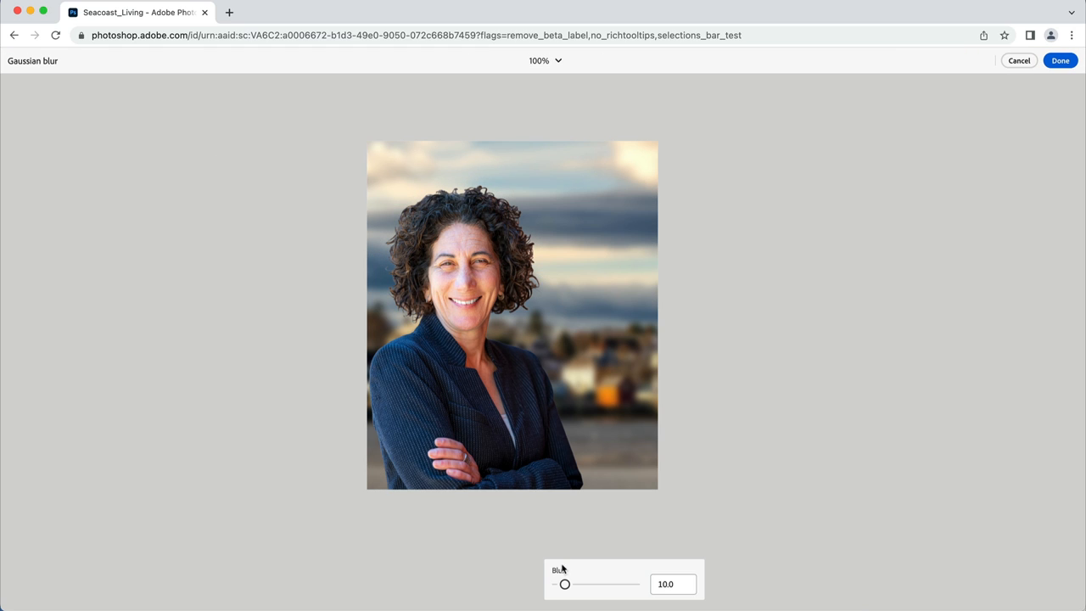
Set the shore layer's Gaussian blur amount to 7.0 and apply it.
left_click_drag(565, 583, 561, 584)
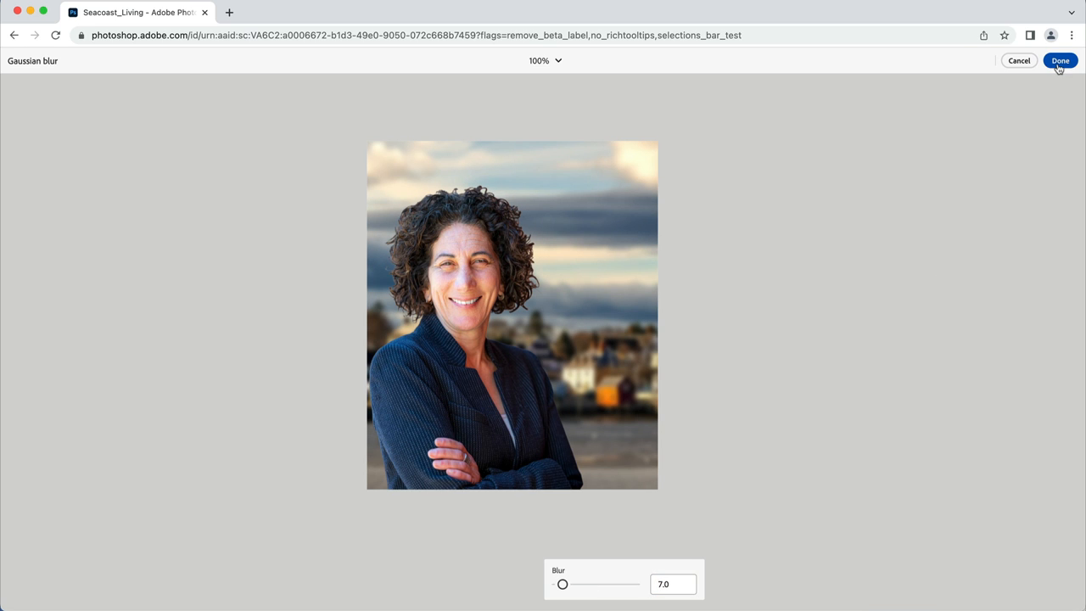
left_click(1058, 61)
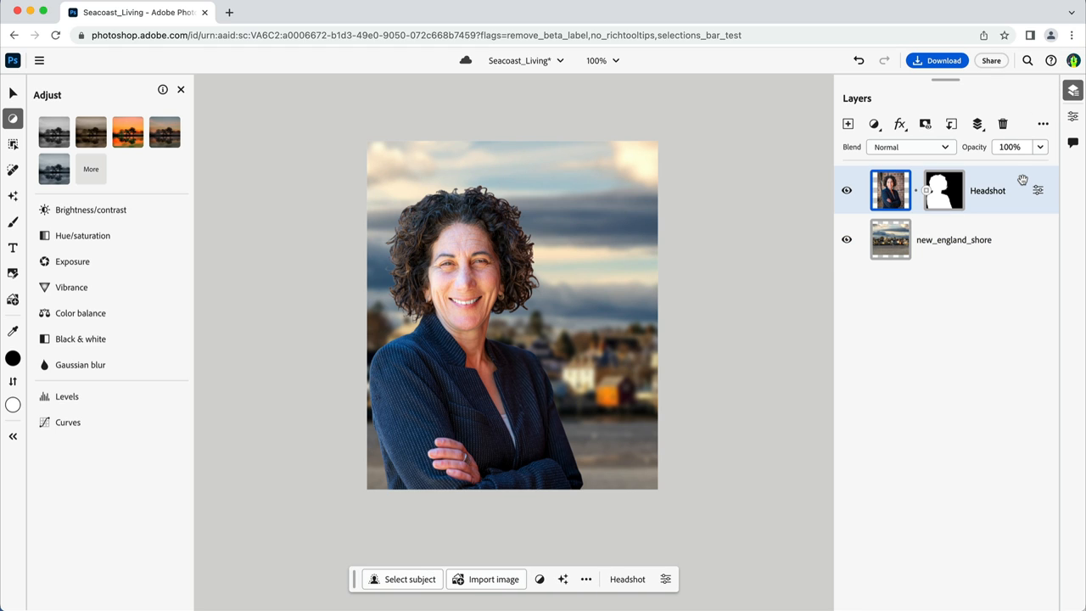
mouse_move(249, 234)
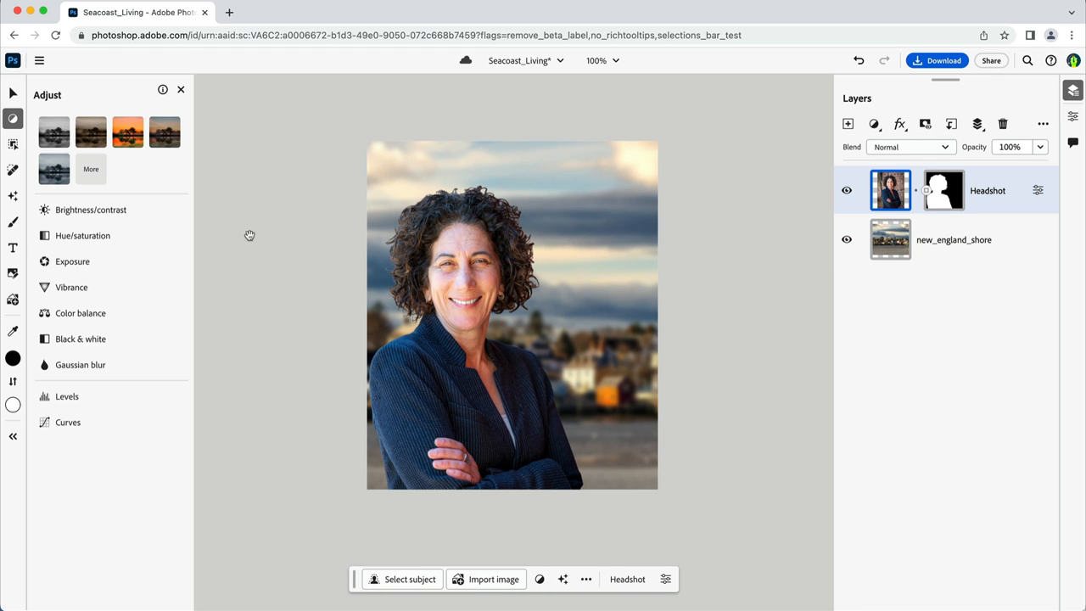
Add a Brightness/contrast adjustment over Headshot and raise its brightness.
left_click(92, 210)
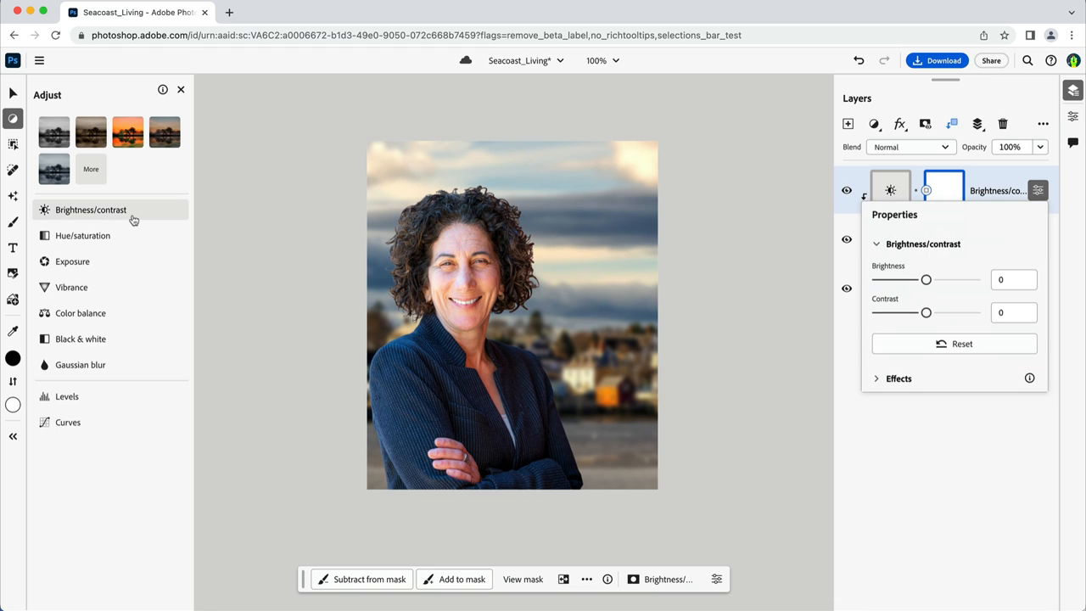
mouse_move(927, 282)
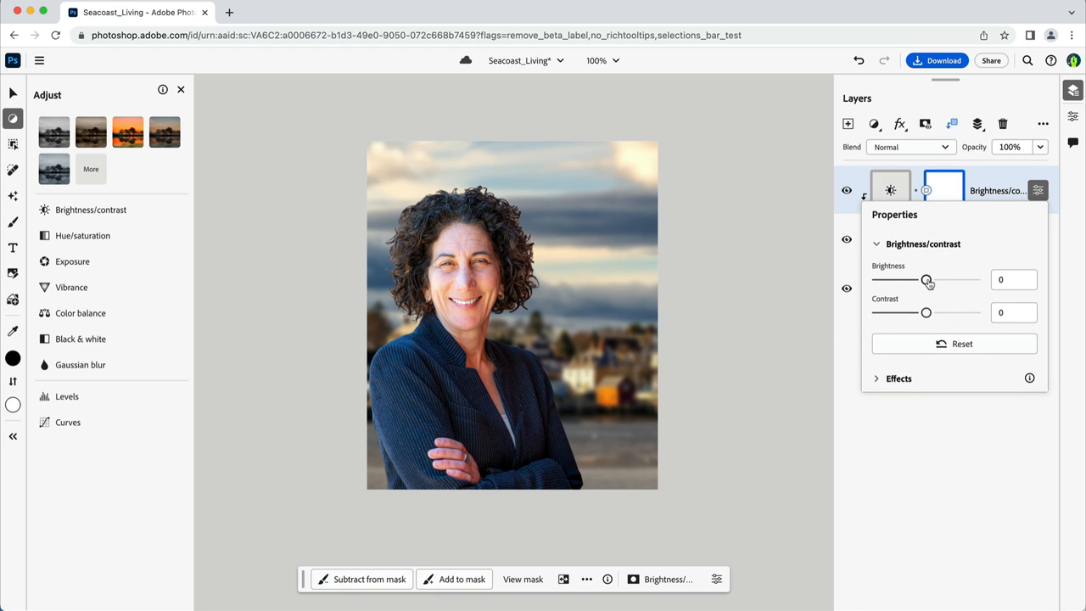
left_click_drag(927, 280, 920, 280)
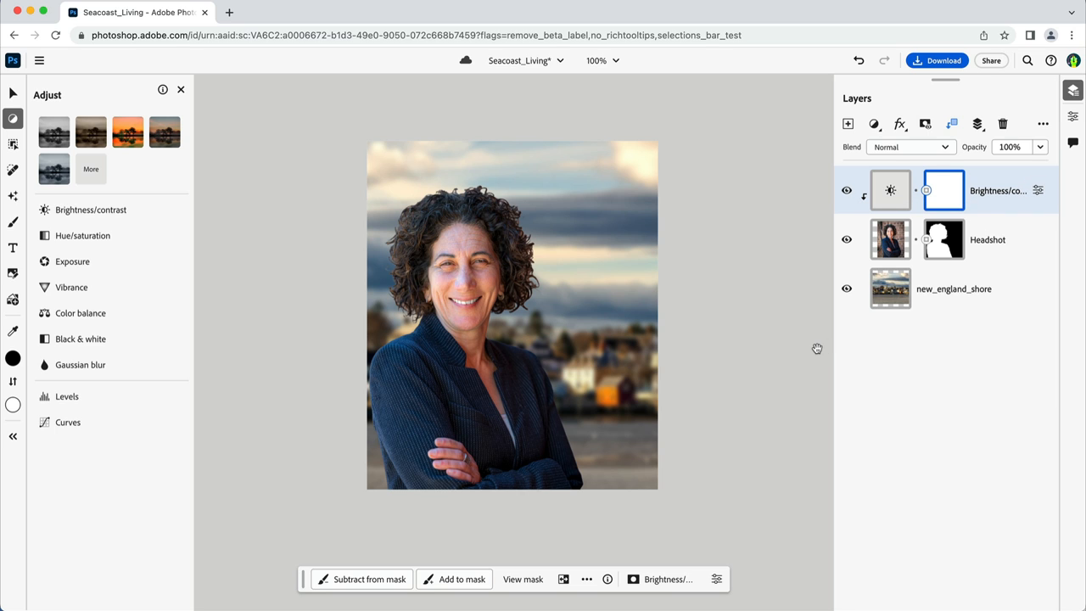
mouse_move(30, 251)
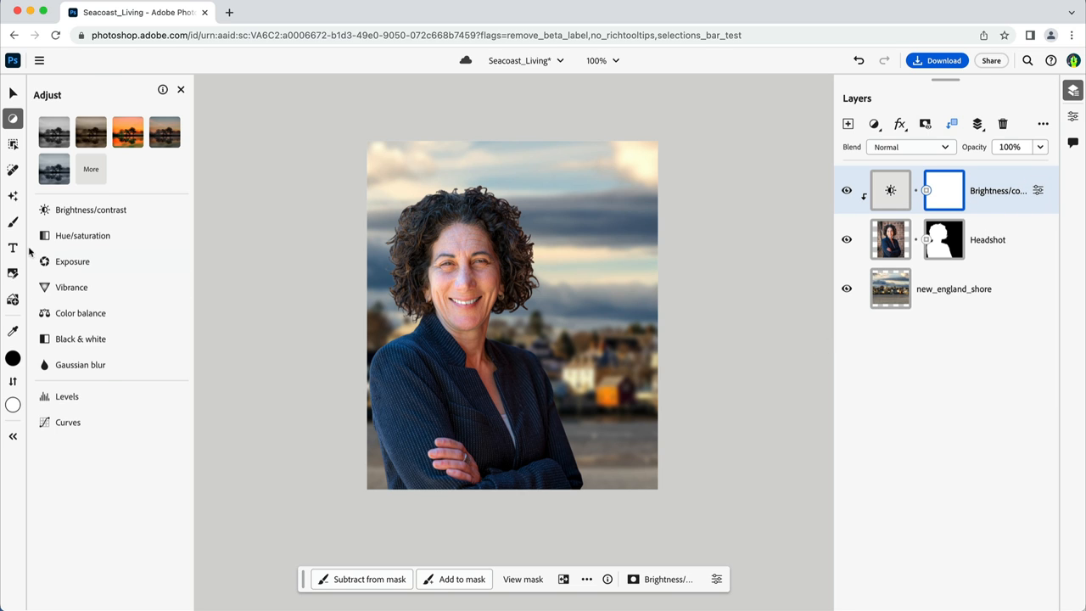
Create a text box across the top reading SEACOAST LIVING.
left_click(14, 248)
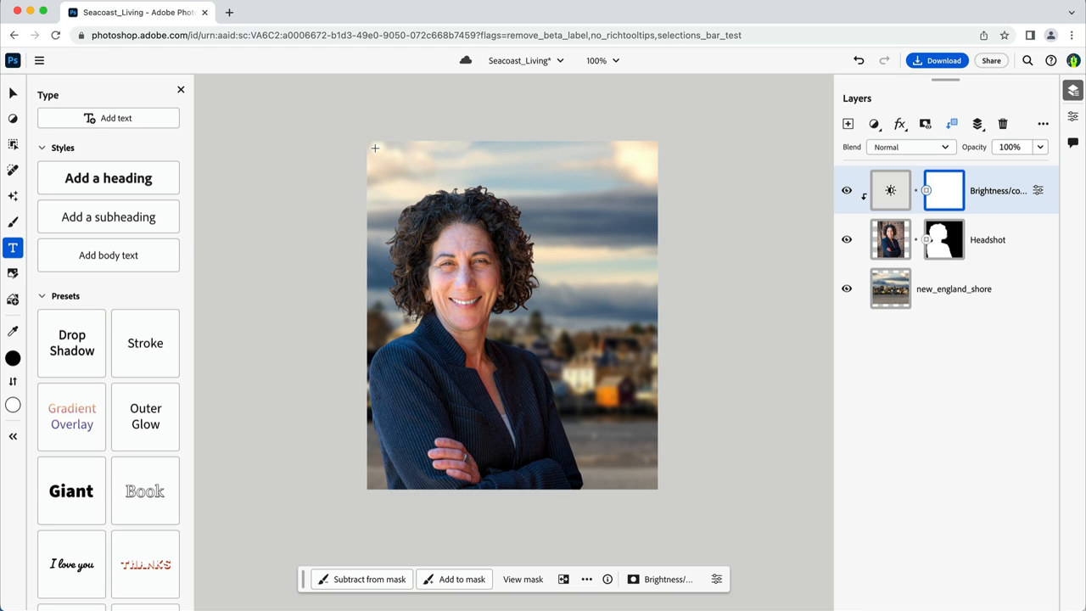
left_click_drag(375, 150, 515, 202)
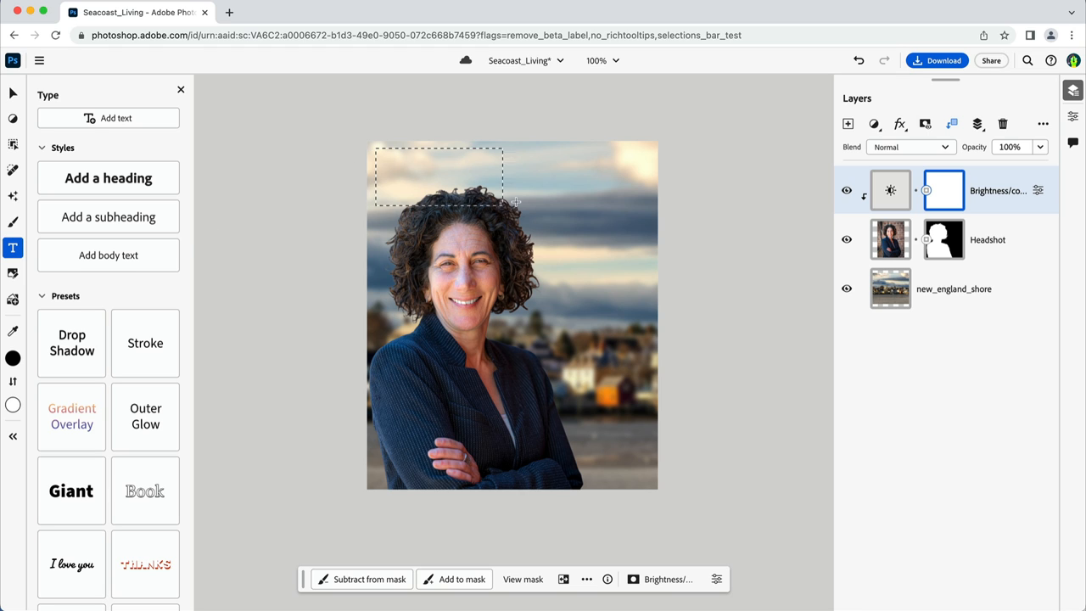
left_click_drag(516, 202, 650, 220)
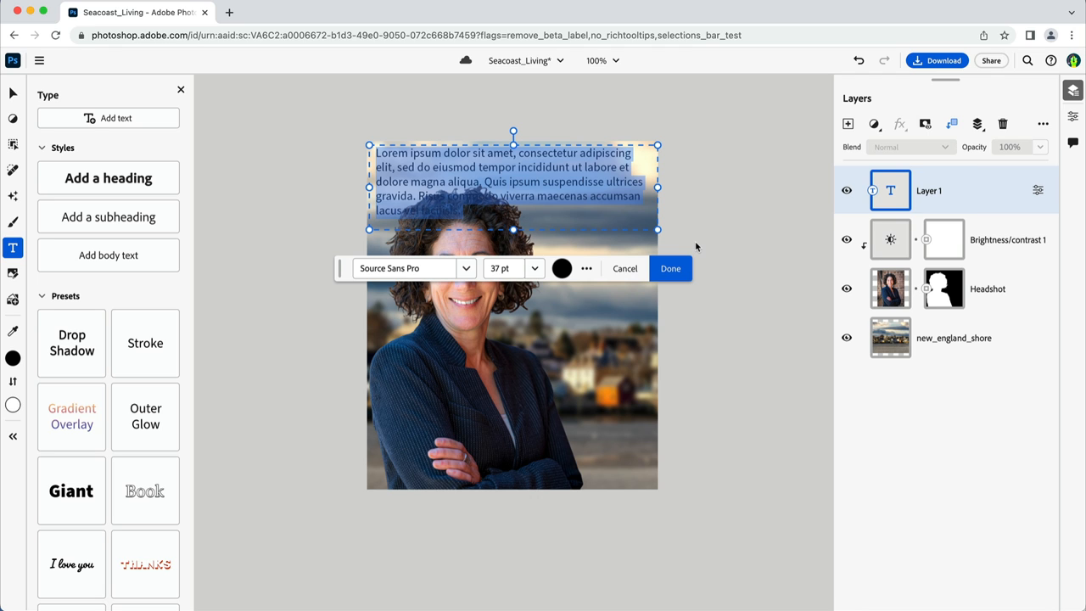
type("SEACOAS")
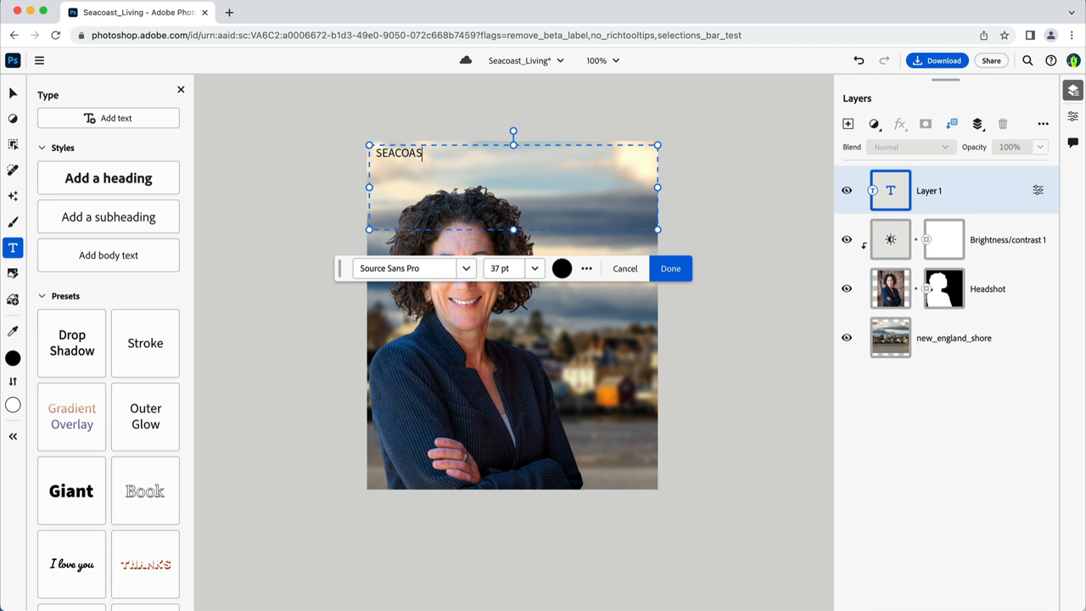
type("T LIVING")
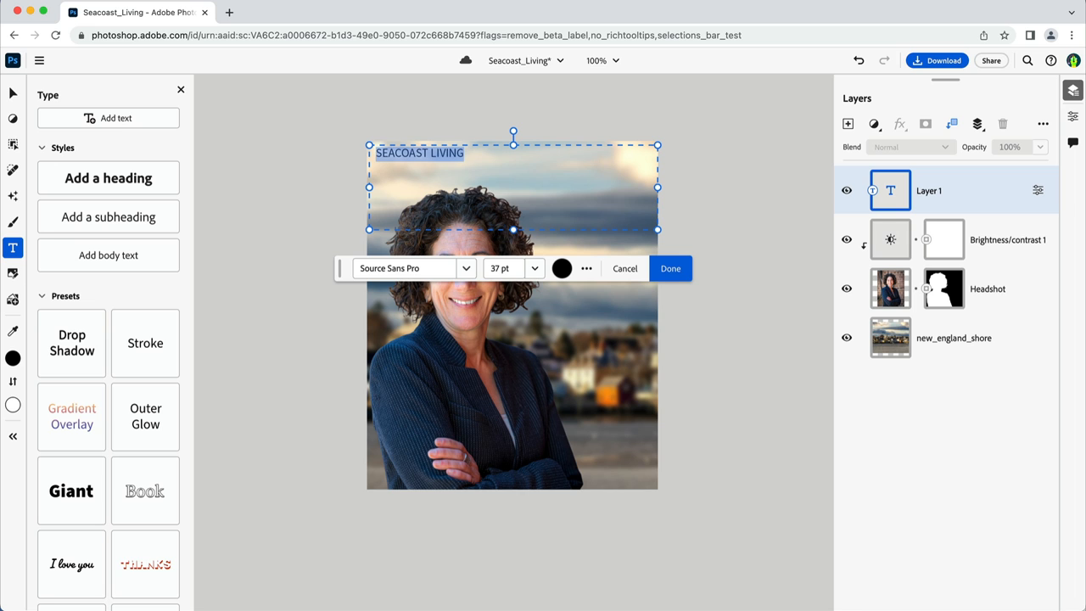
Set the headline font to Ambrose Std by searching 'amb'.
type("amb")
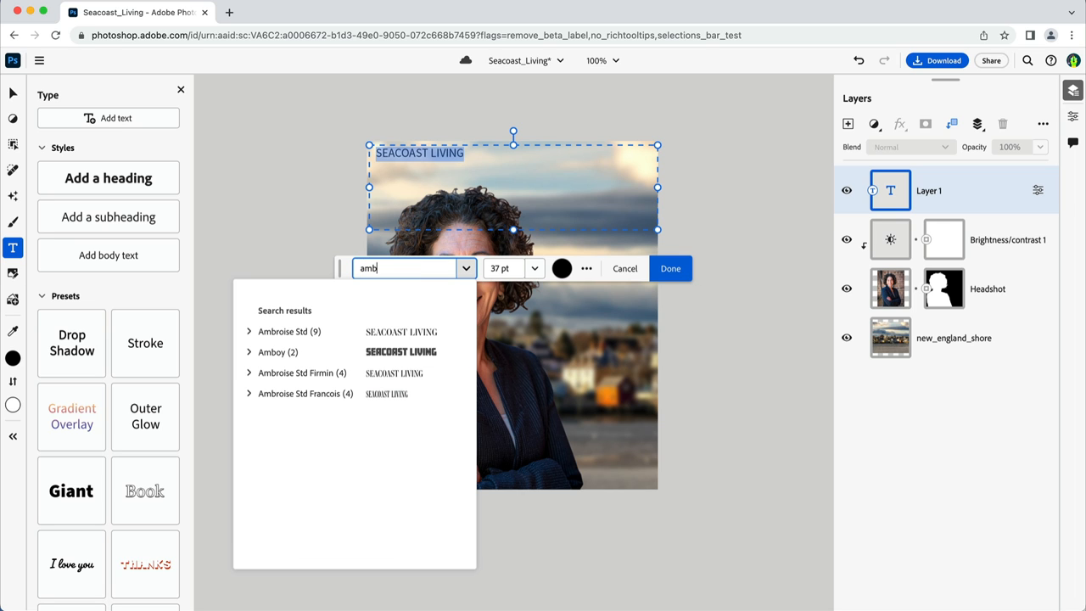
left_click(288, 331)
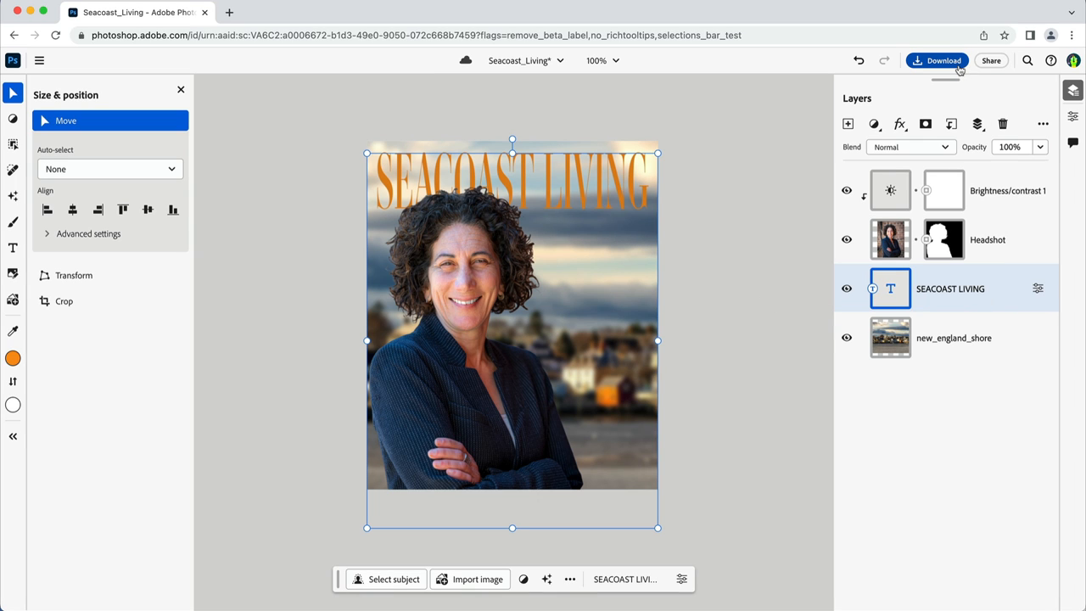
mouse_move(750, 127)
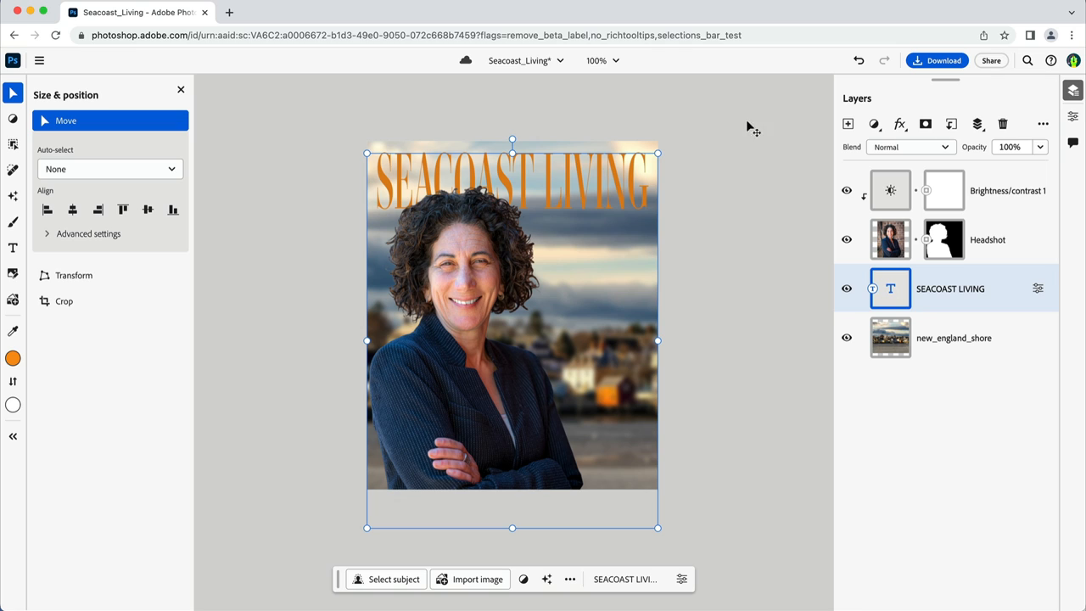
mouse_move(473, 71)
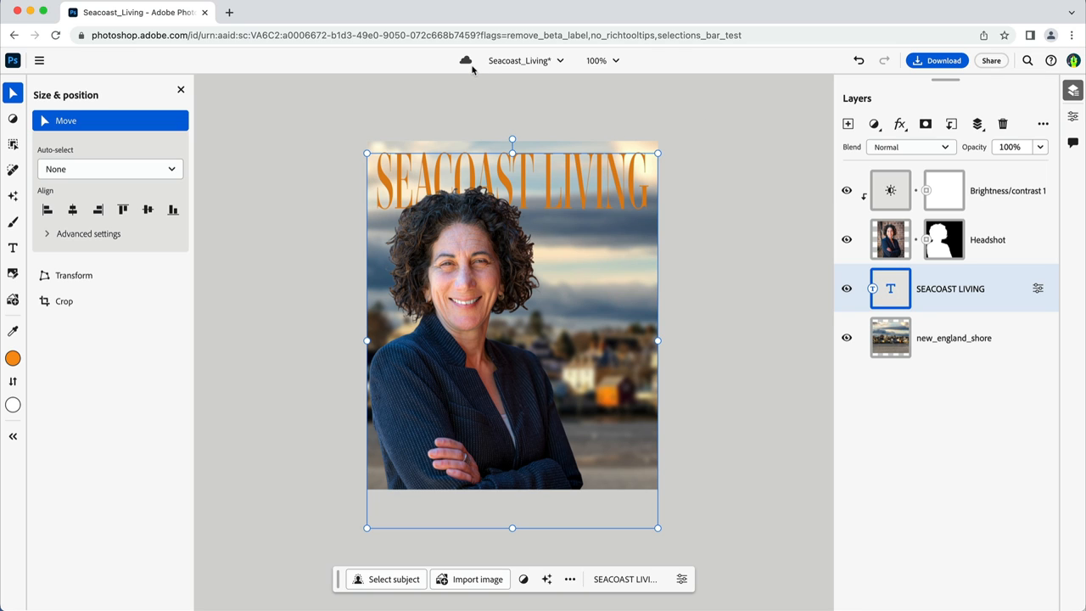